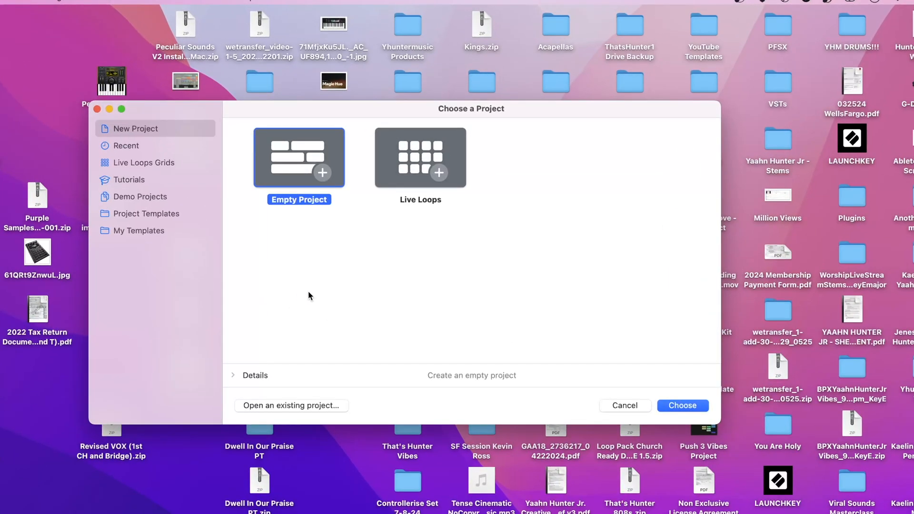
mouse_move(313, 267)
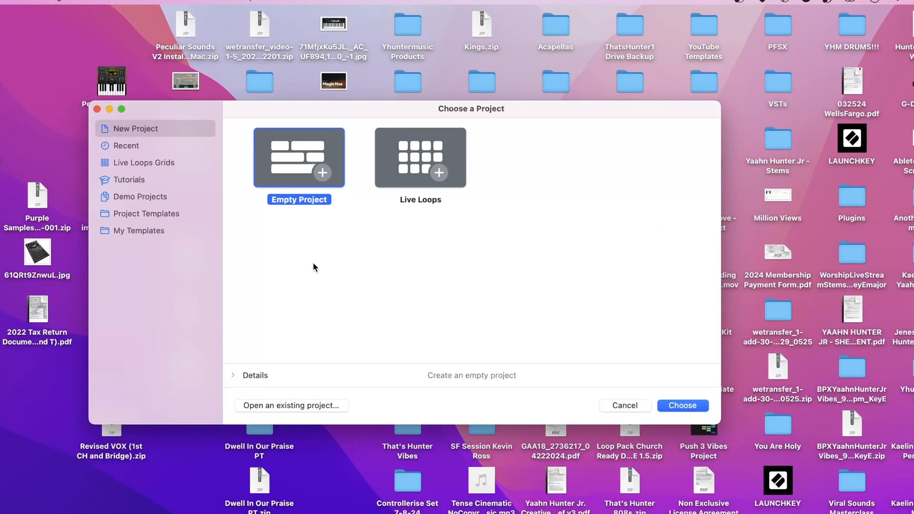
Browse the demo projects and project templates, then return to the new-project choices
left_click(141, 196)
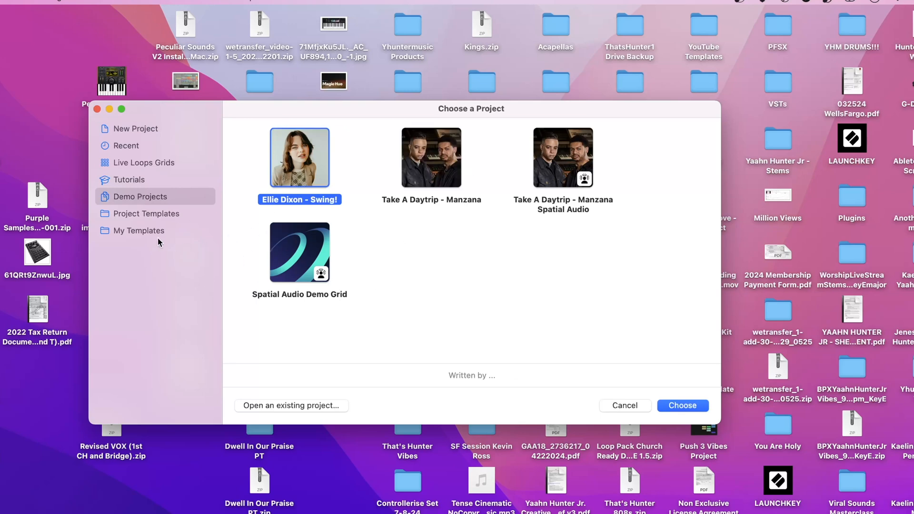
left_click(147, 213)
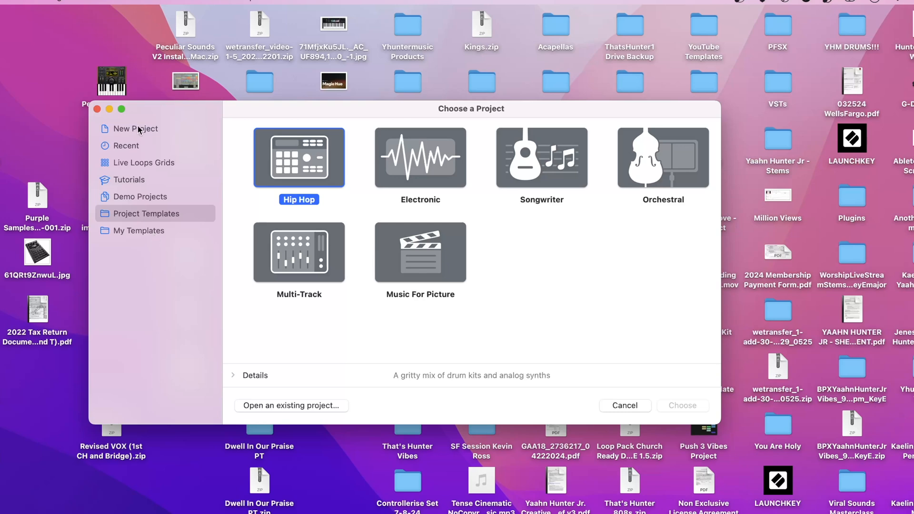
left_click(135, 128)
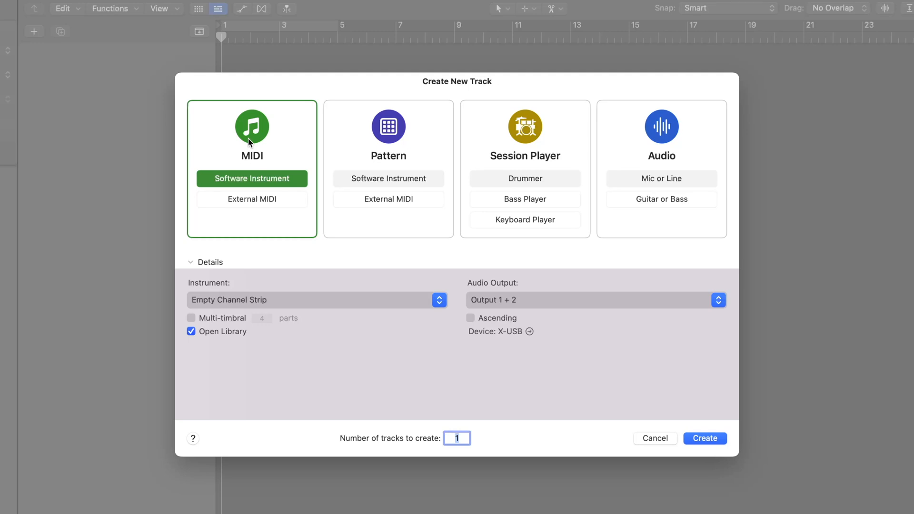
mouse_move(388, 127)
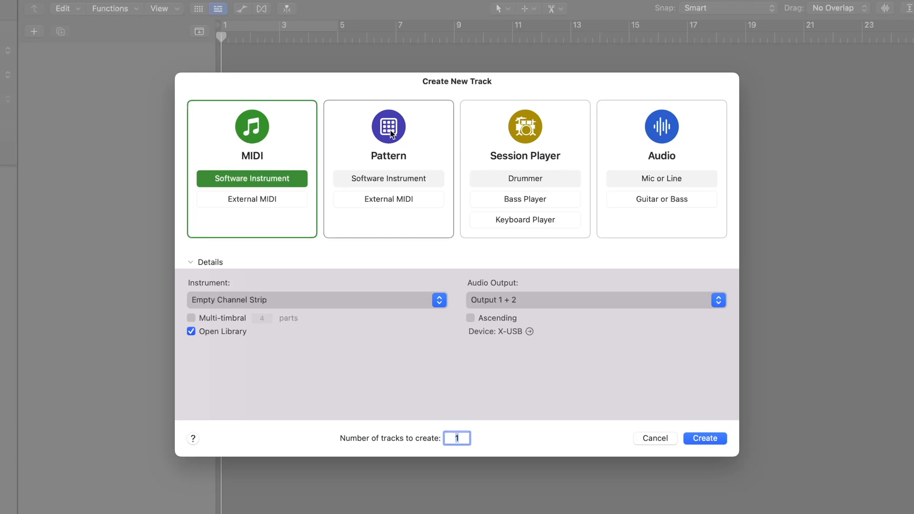
Review Pattern and Session Player track types, then show the instrument list for a MIDI software instrument
left_click(389, 178)
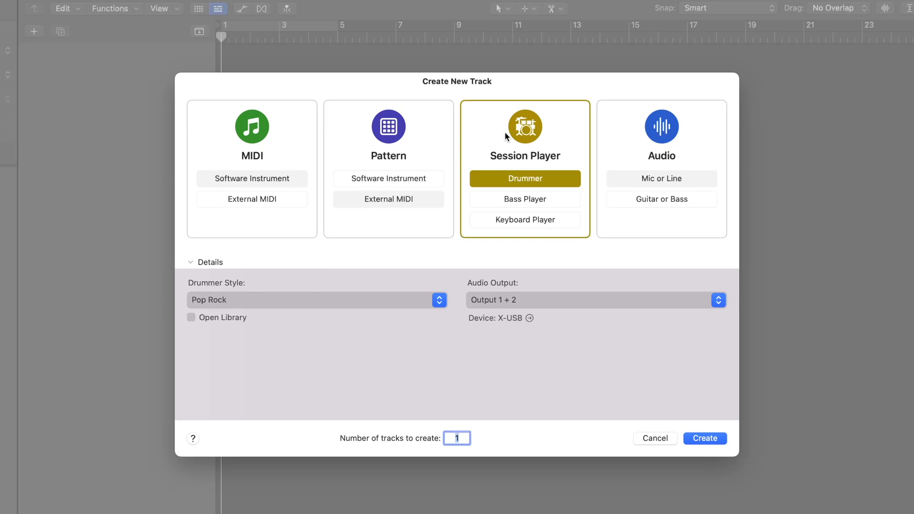
left_click(661, 178)
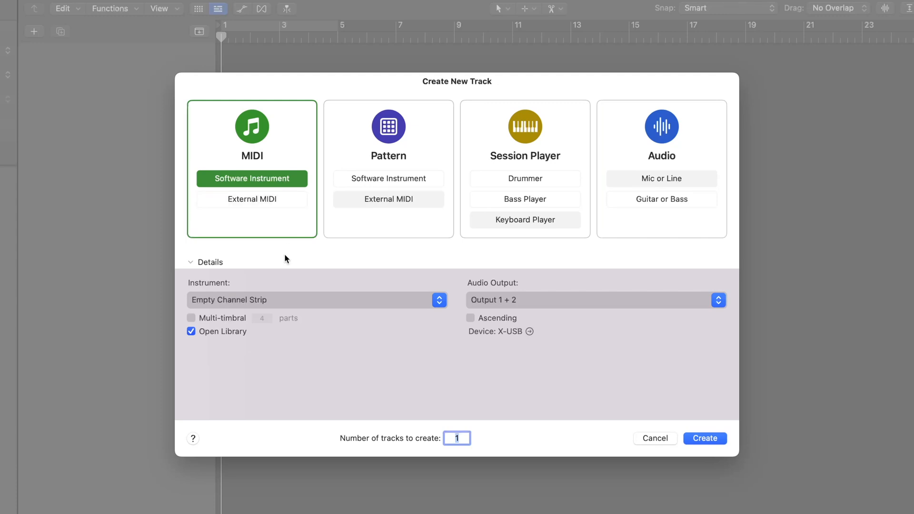
left_click(316, 300)
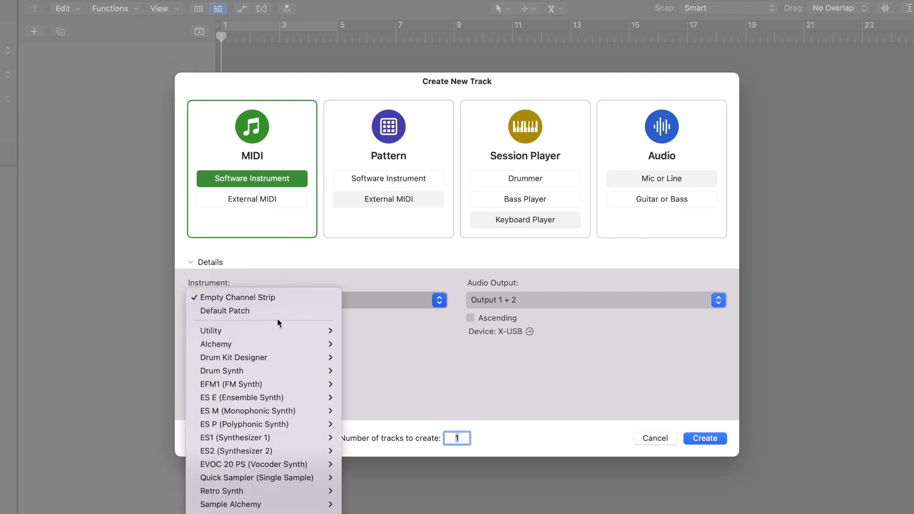
mouse_move(262, 310)
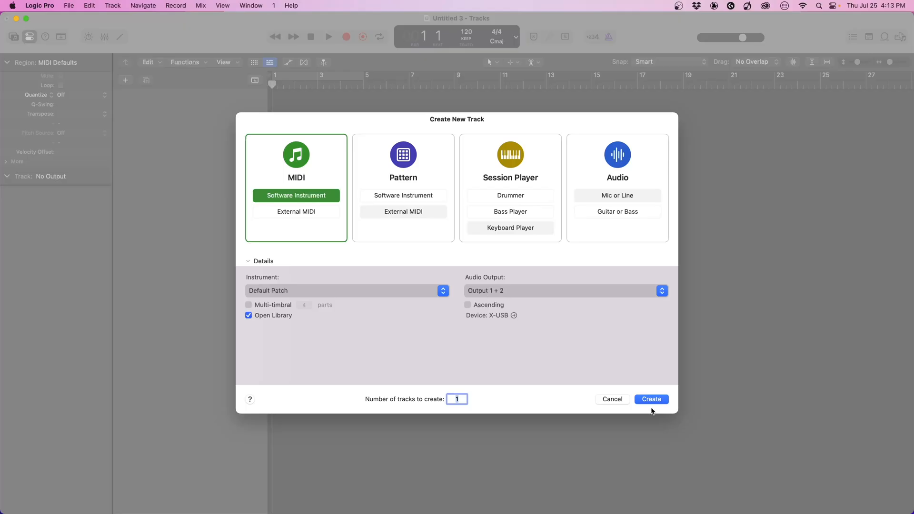
Create the Classic Electric Piano software instrument track and head to the program settings
left_click(651, 398)
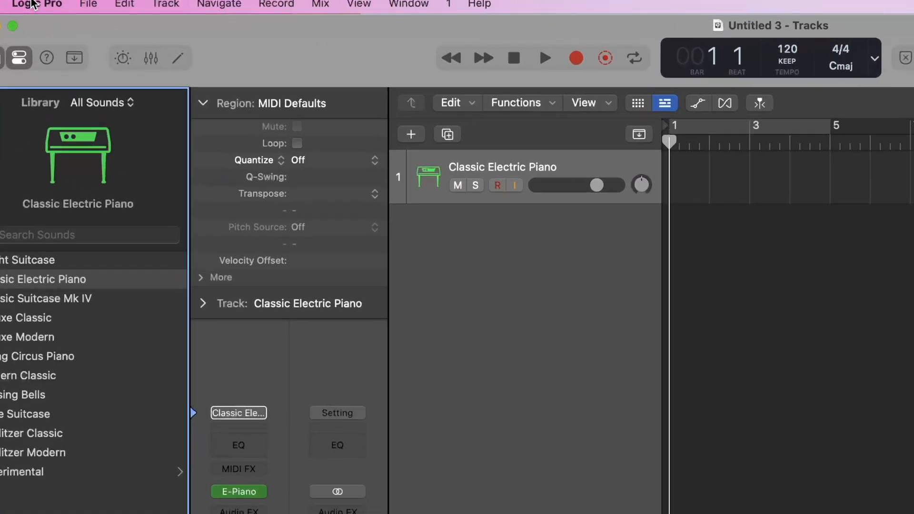
left_click(36, 5)
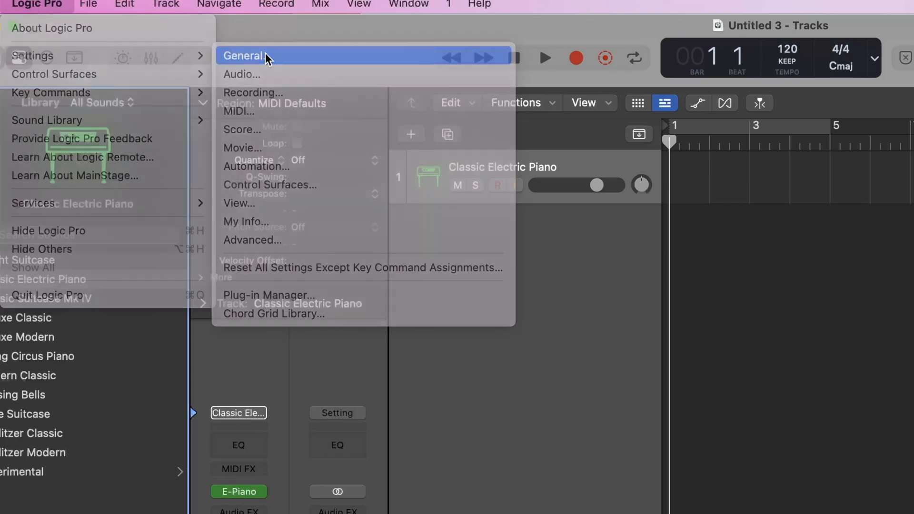
In General > Advanced settings, toggle Enable Complete Features off and back on
left_click(243, 56)
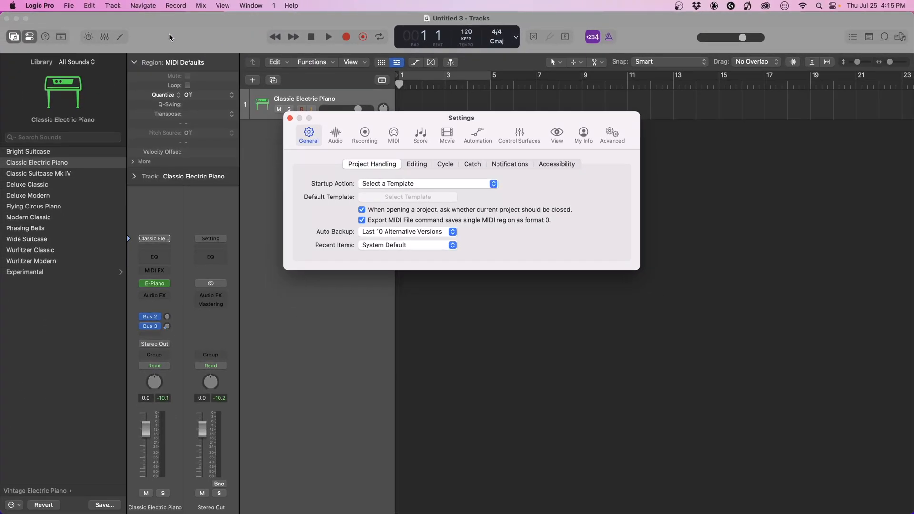
mouse_move(283, 66)
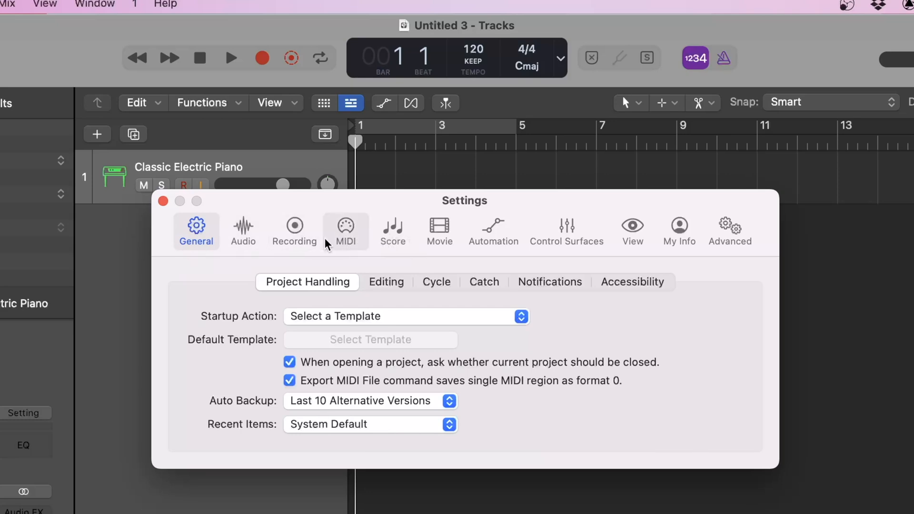
mouse_move(729, 231)
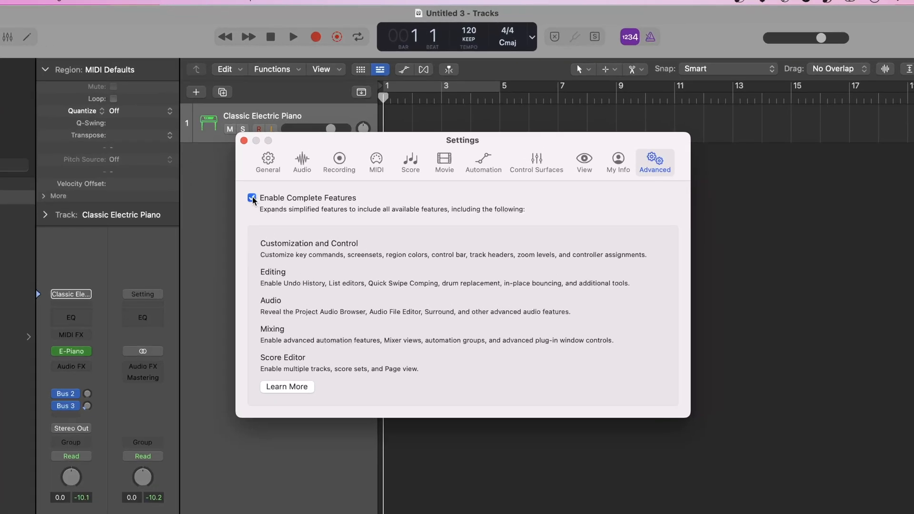
left_click(253, 198)
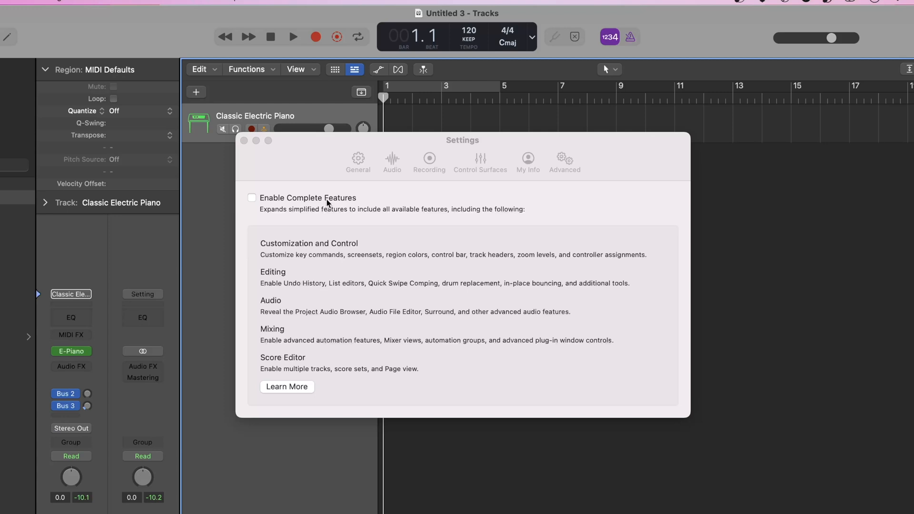
left_click(253, 198)
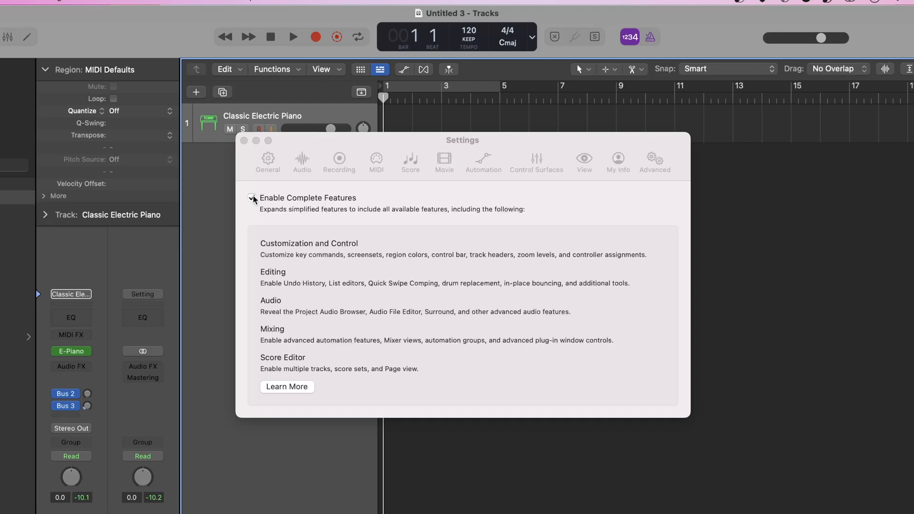
left_click(252, 198)
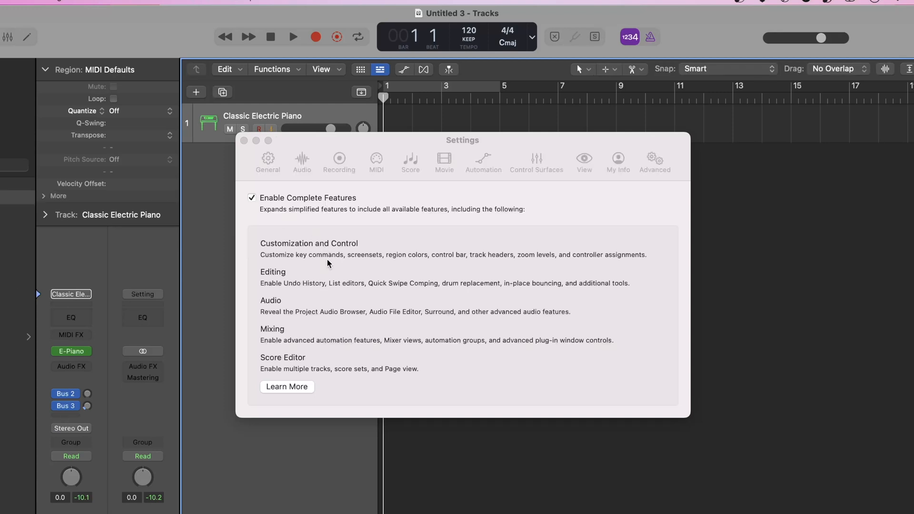
mouse_move(335, 245)
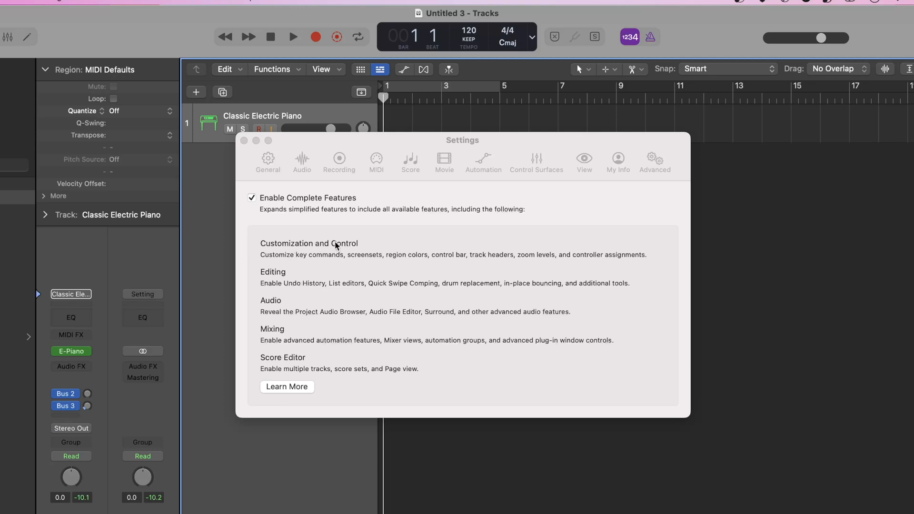
mouse_move(284, 291)
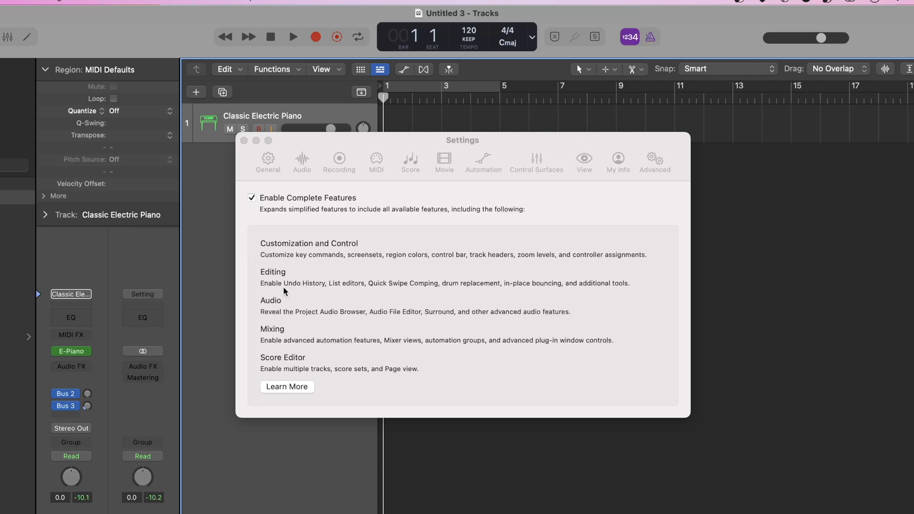
mouse_move(305, 351)
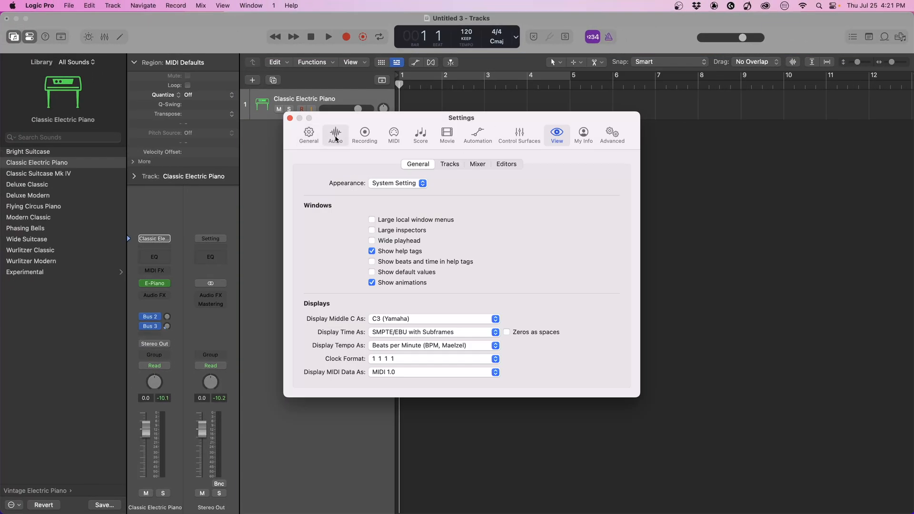
mouse_move(335, 134)
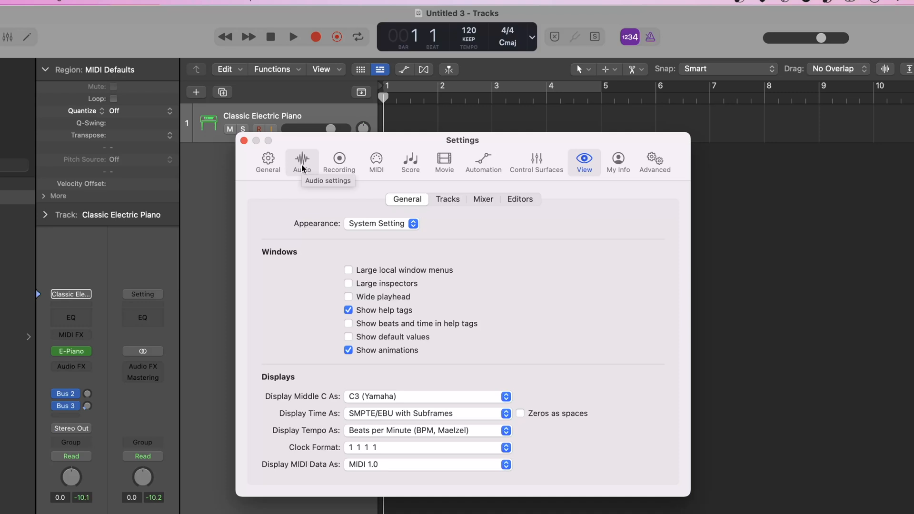
In Audio device settings, set both input and output device to X-USB
left_click(302, 162)
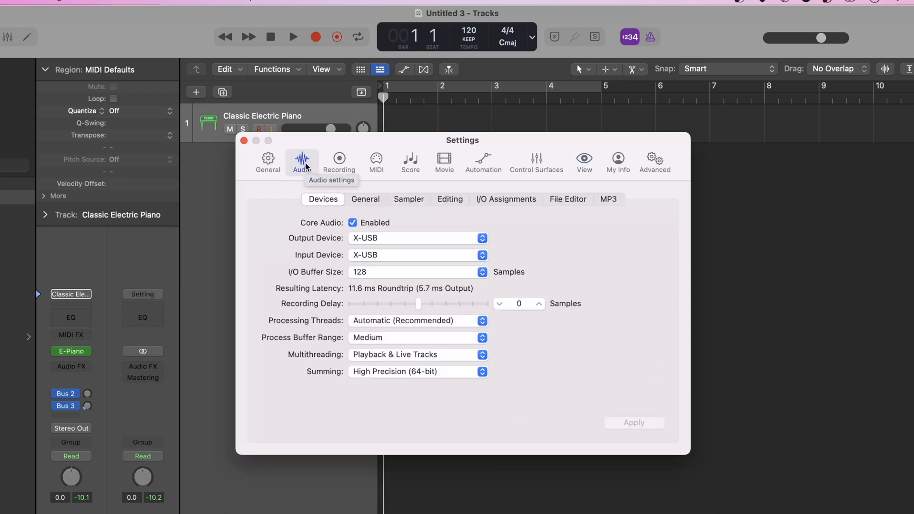
mouse_move(401, 241)
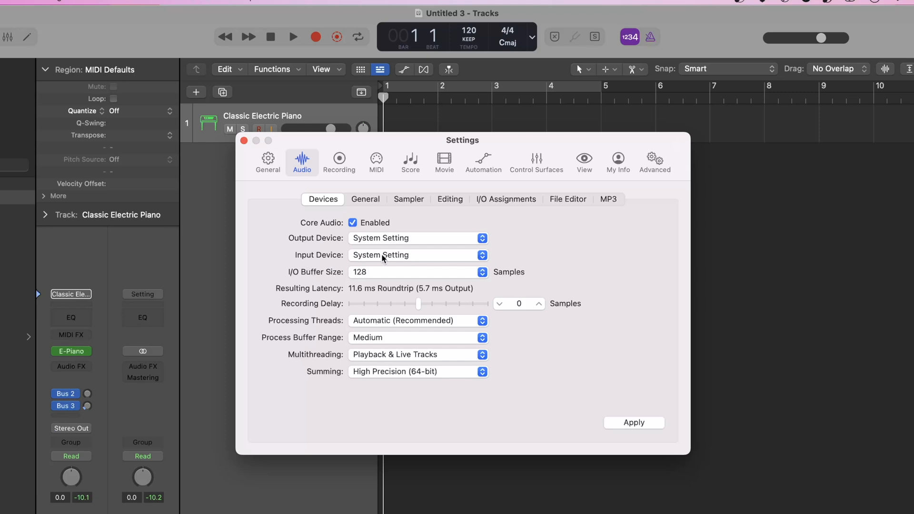
left_click(417, 255)
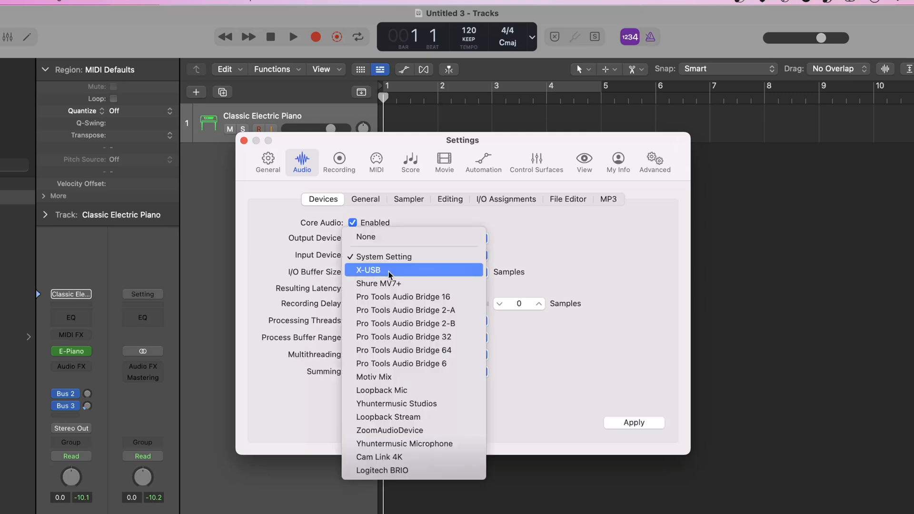
left_click(368, 269)
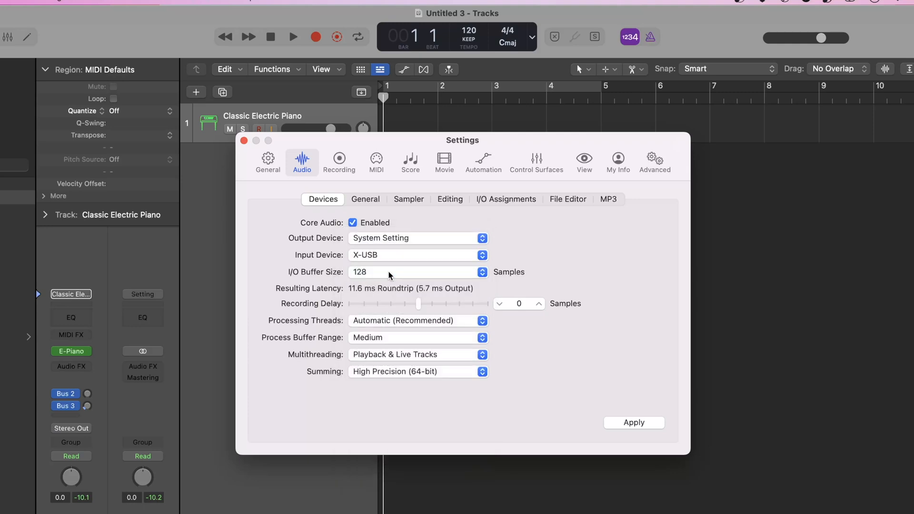
left_click(416, 238)
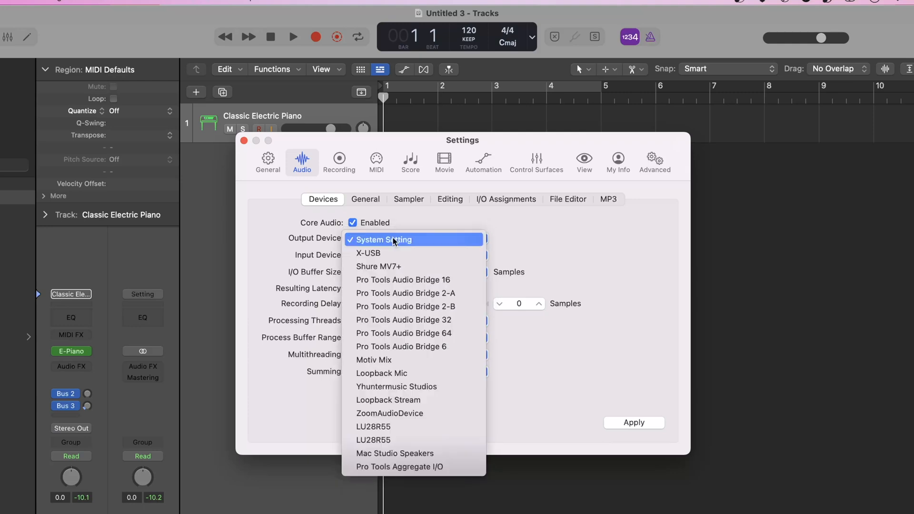
left_click(367, 253)
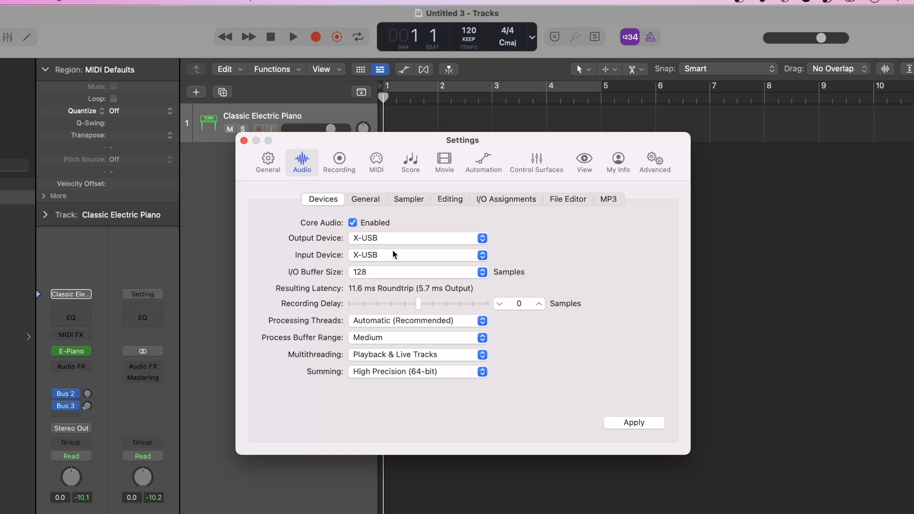
mouse_move(419, 267)
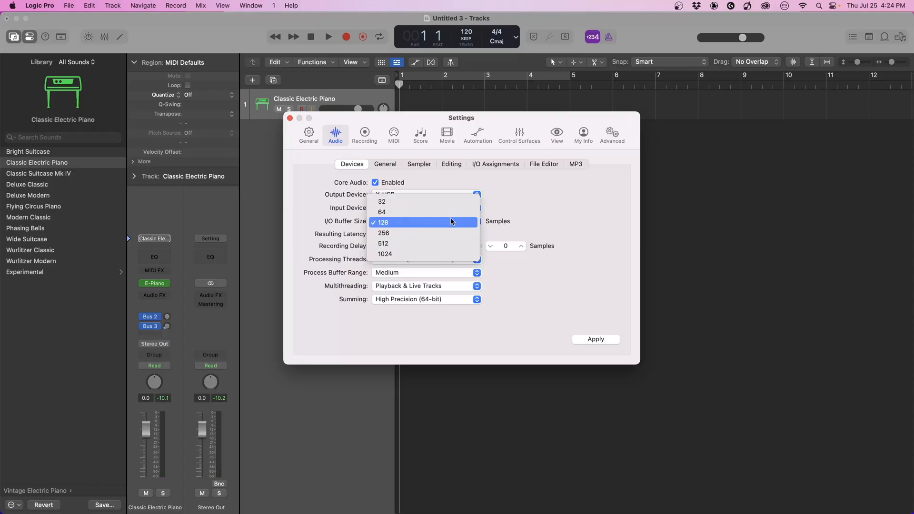
left_click(381, 222)
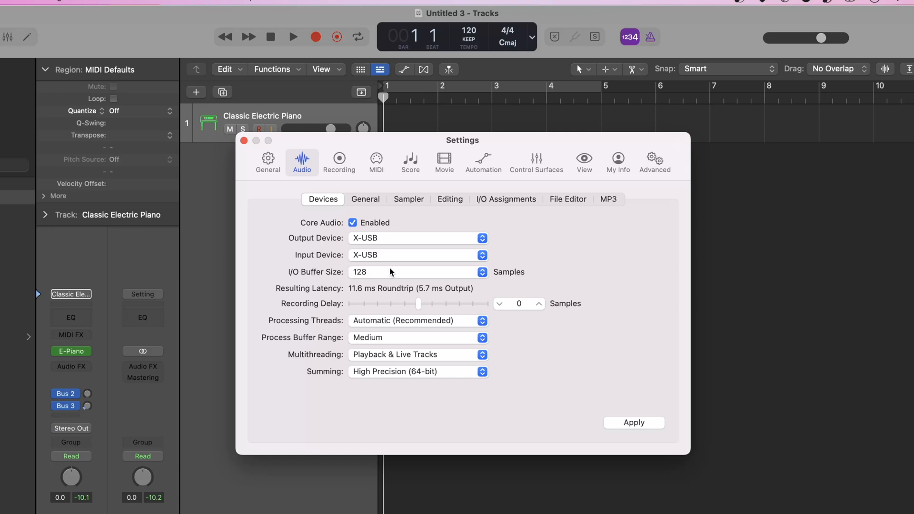
left_click(417, 271)
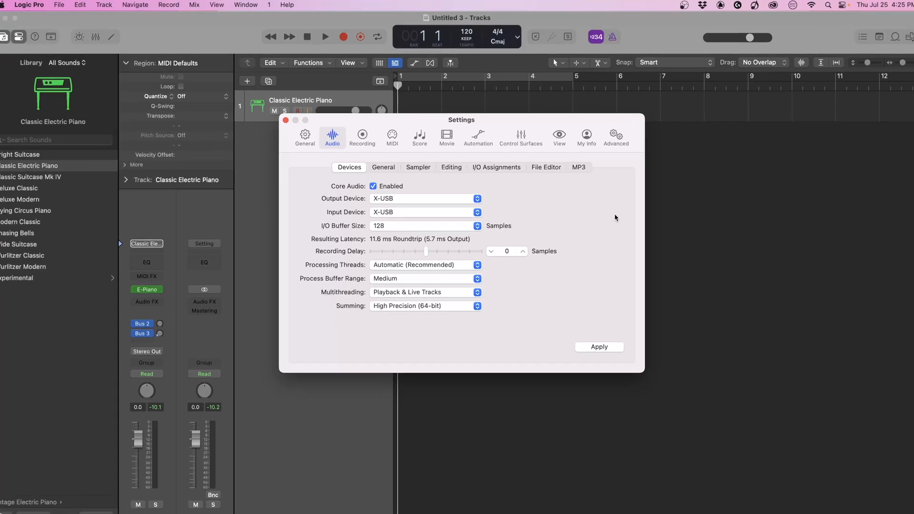
left_click(423, 226)
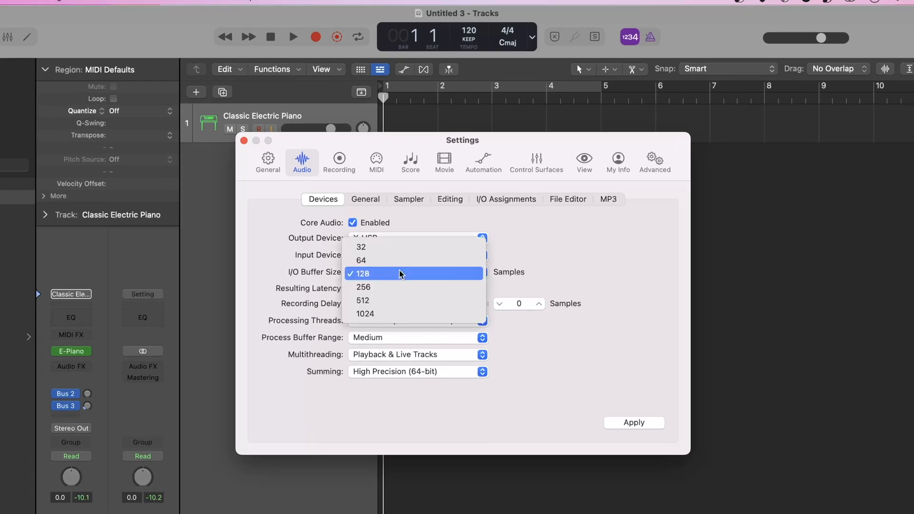
mouse_move(397, 306)
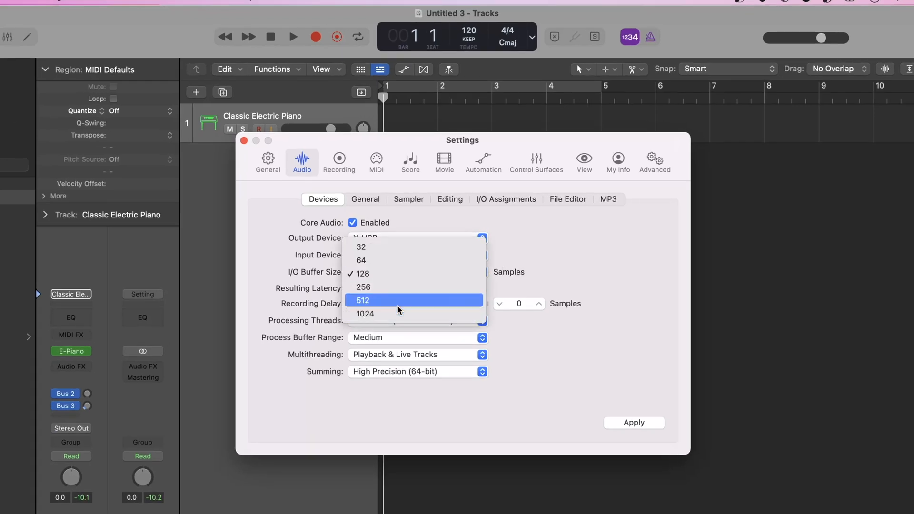
left_click(362, 273)
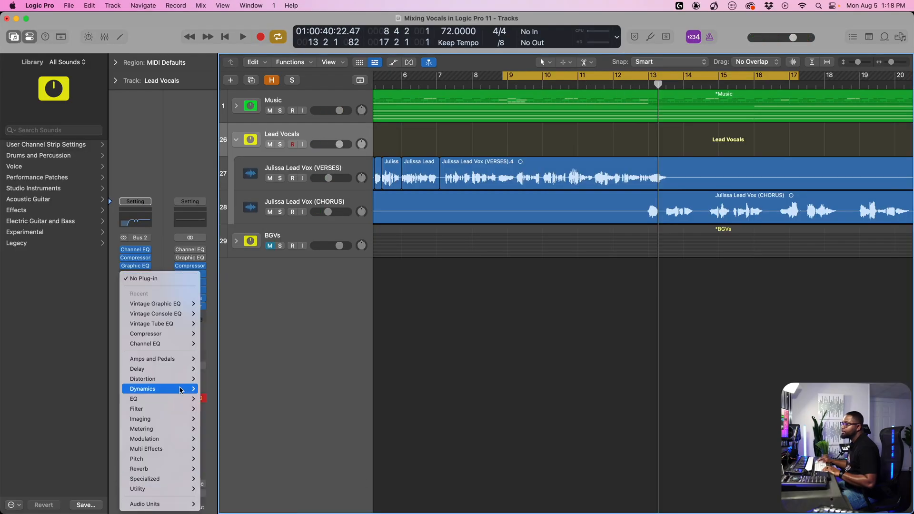
Show the Logic Pro Masterclass course page and scroll through its lesson list
left_click(145, 333)
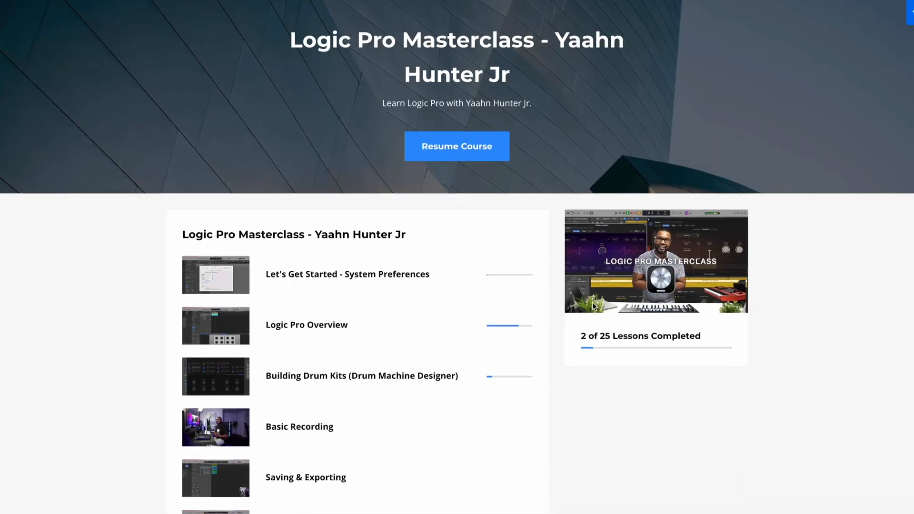
scroll("down", 3)
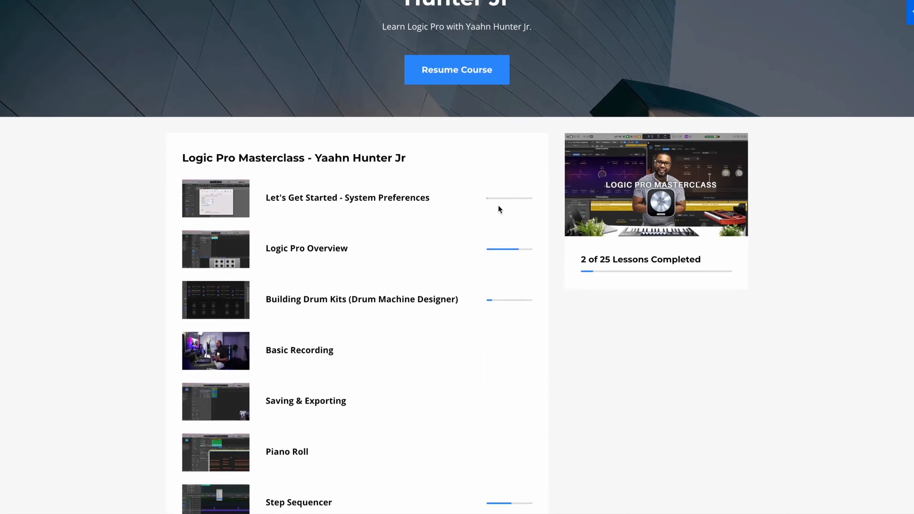
scroll("down", 3)
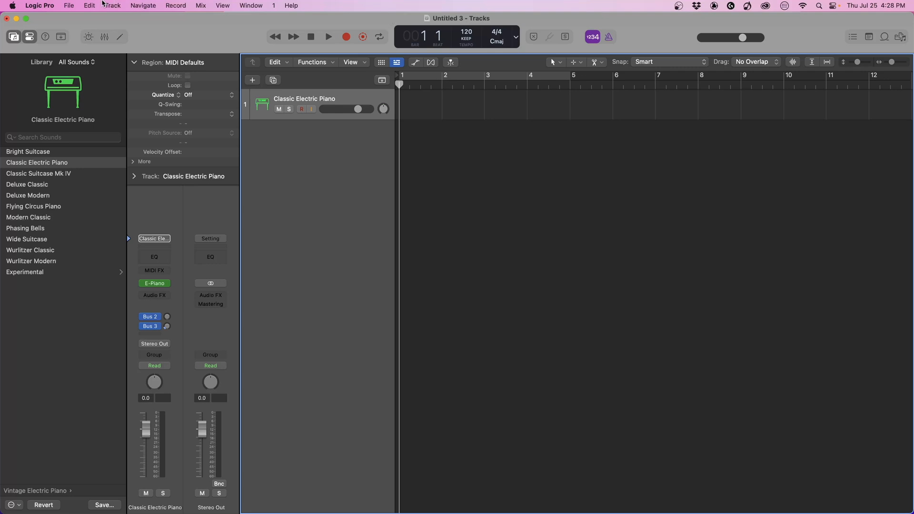
Bring up the Sound Library Manager from the Logic Pro menu and scroll its content packages
left_click(39, 6)
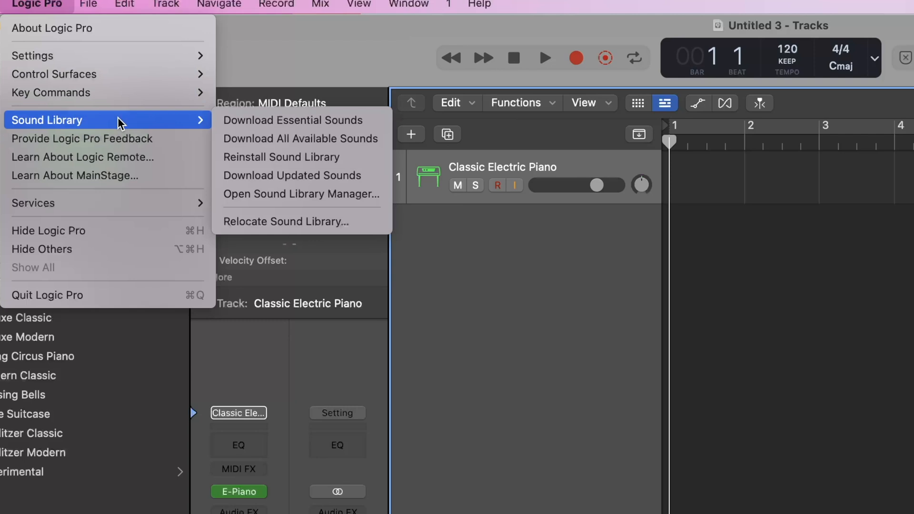
mouse_move(300, 138)
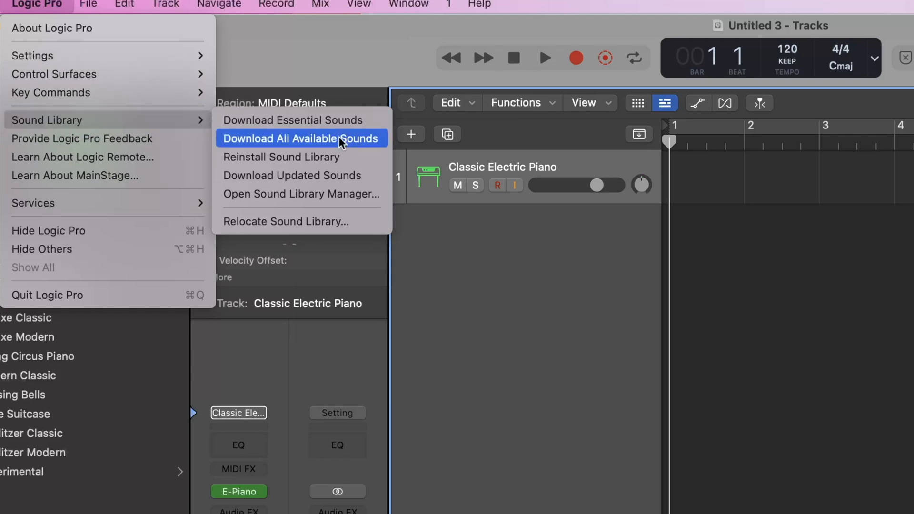
mouse_move(301, 193)
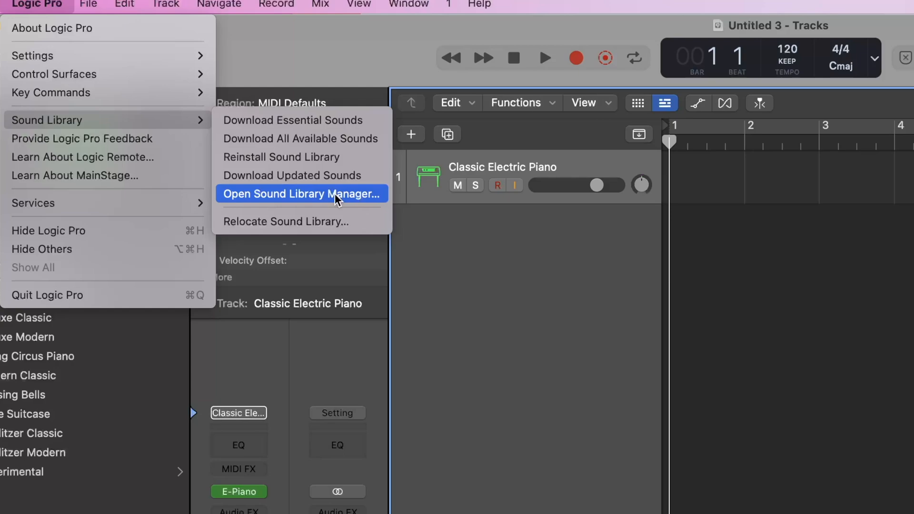
left_click(298, 193)
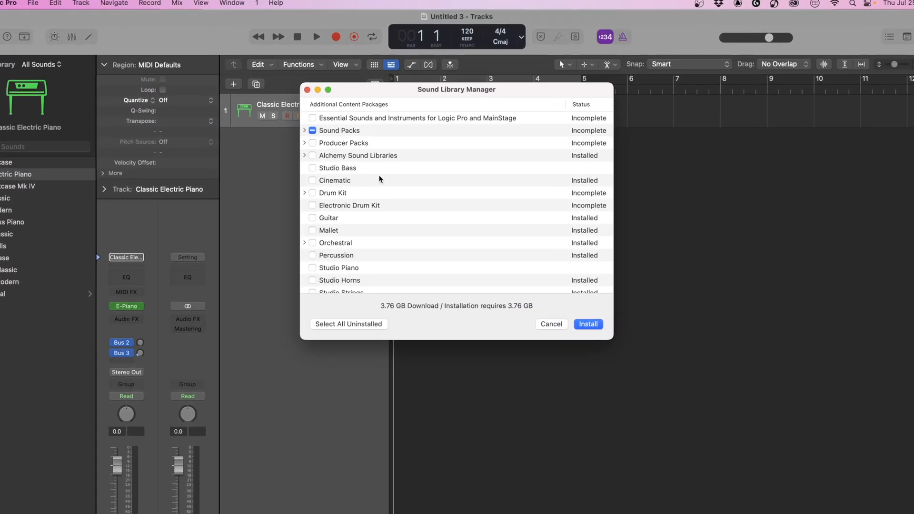
scroll("down", 3)
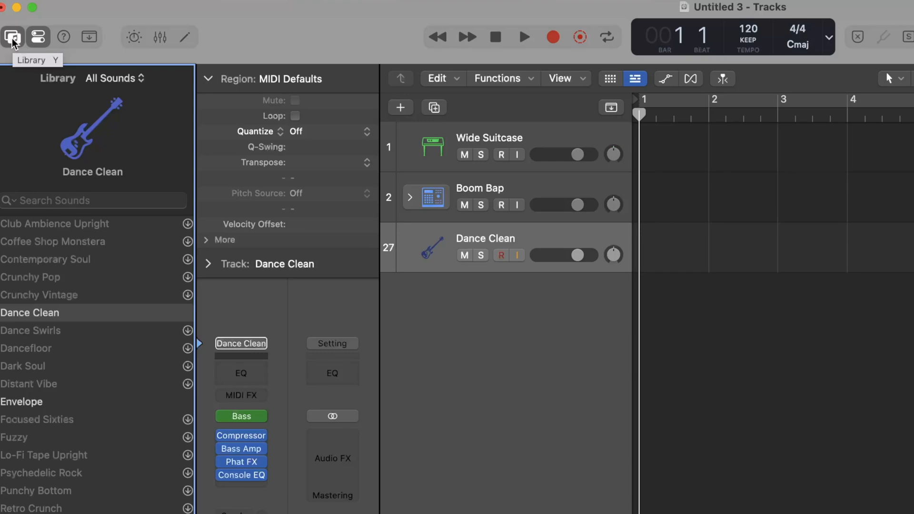
Show the Library and Inspector, then reveal the extra Region parameters for the Dance Clean track
left_click(12, 37)
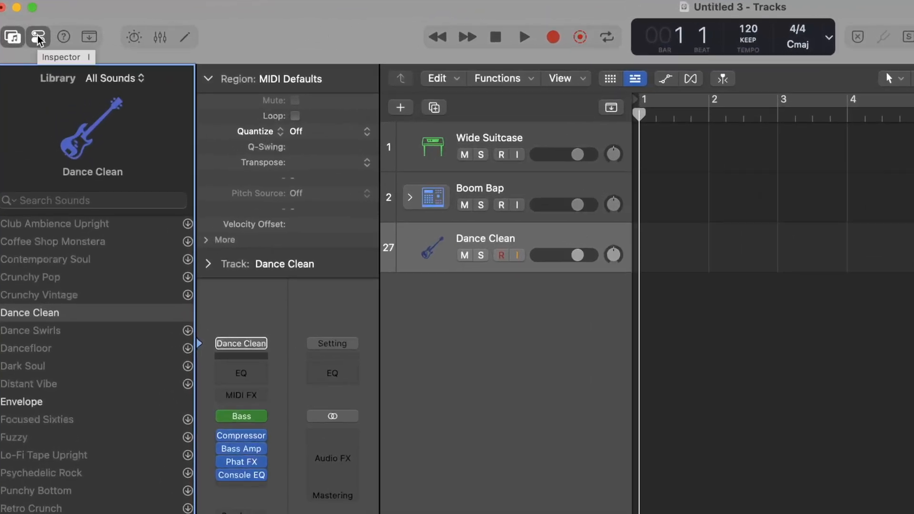
left_click(37, 37)
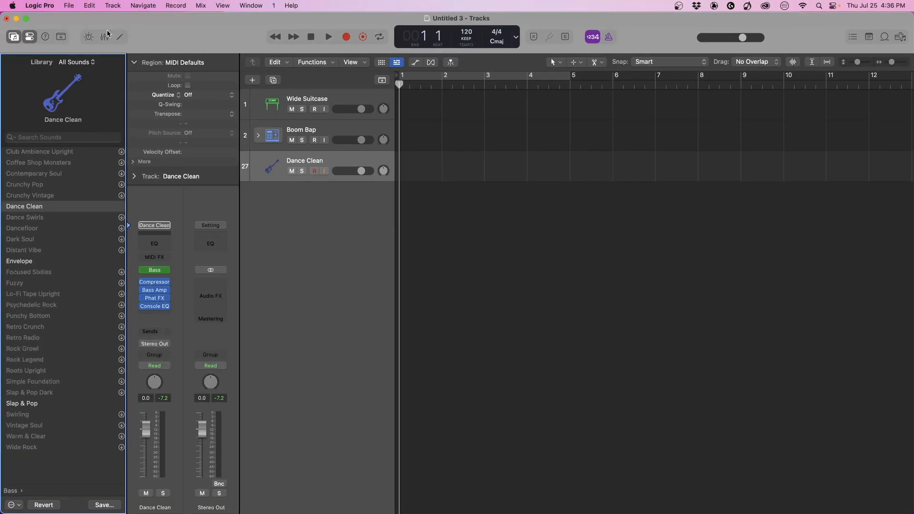
mouse_move(163, 382)
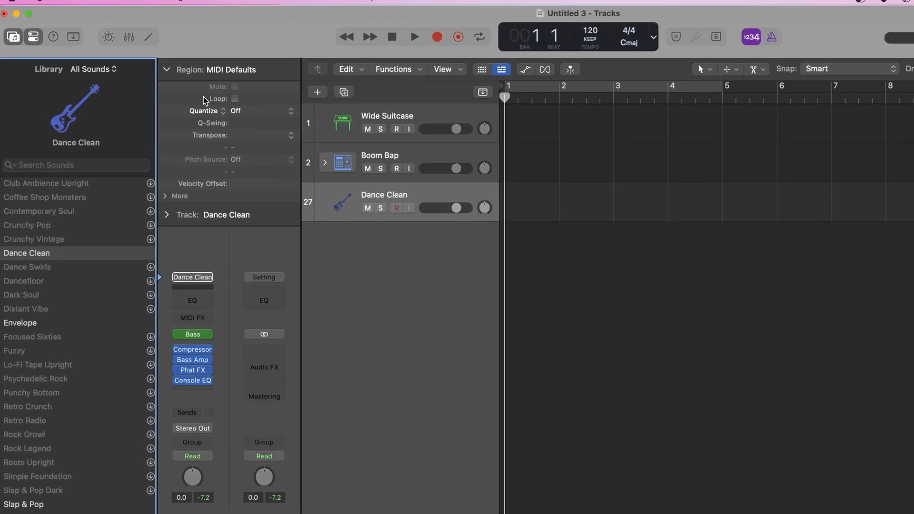
mouse_move(246, 122)
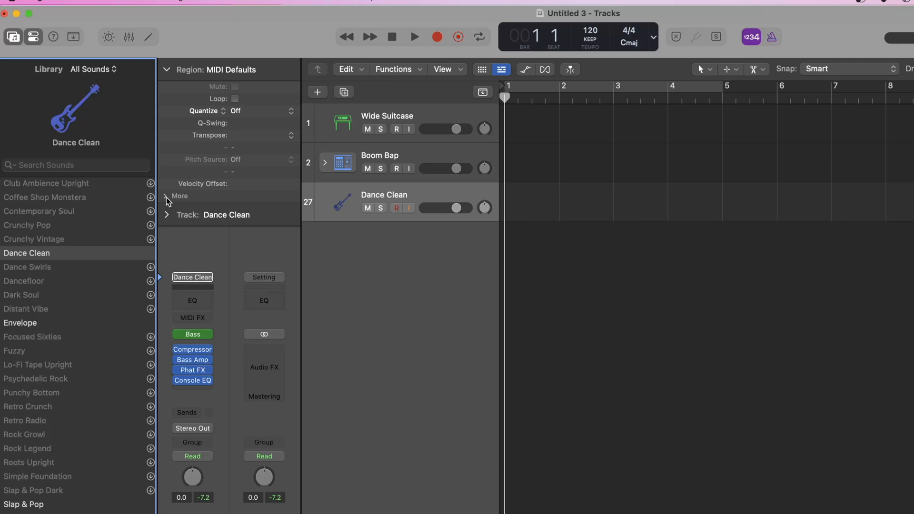
left_click(166, 196)
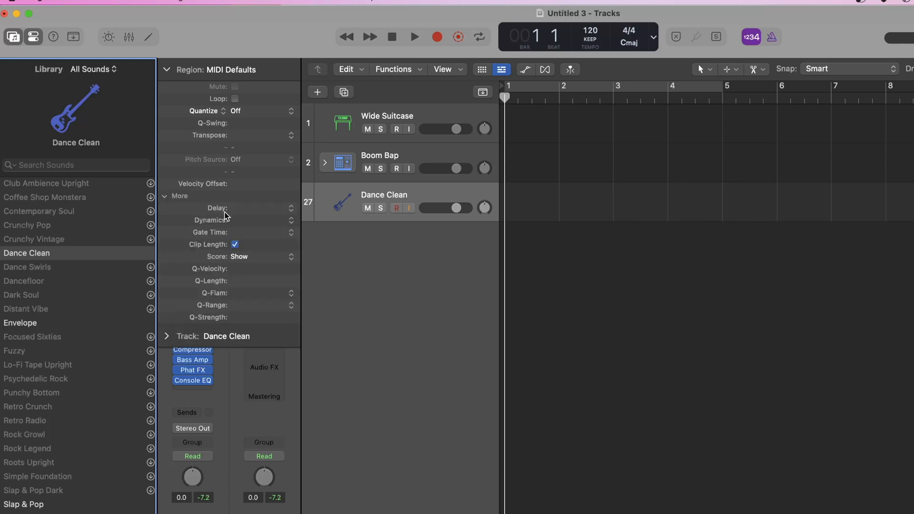
mouse_move(243, 223)
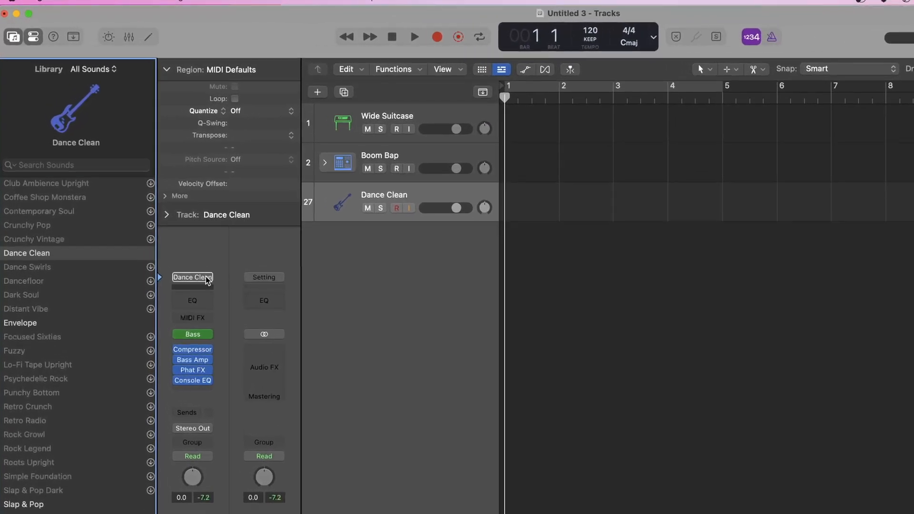
mouse_move(192, 277)
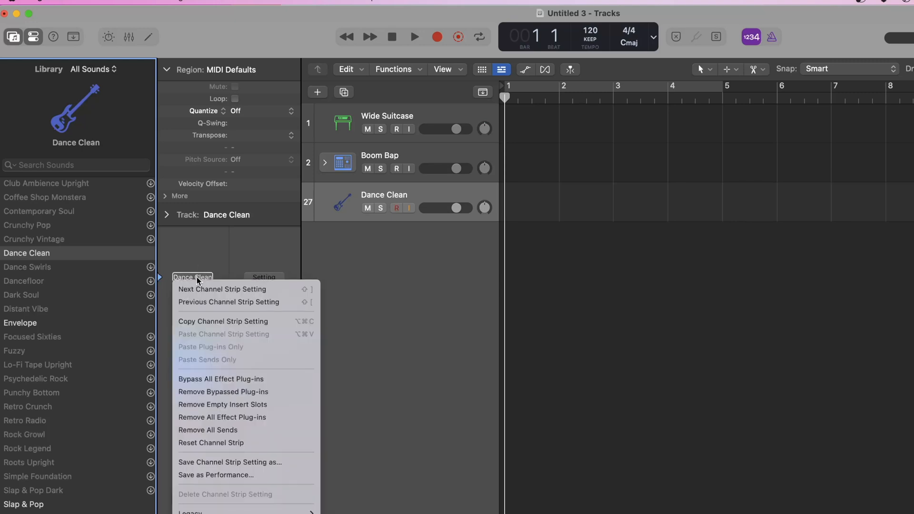
mouse_move(228, 341)
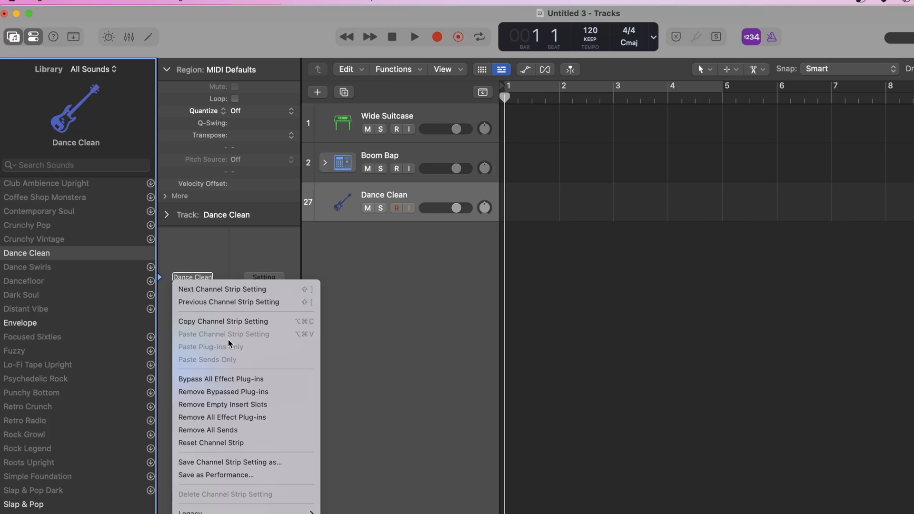
mouse_move(239, 321)
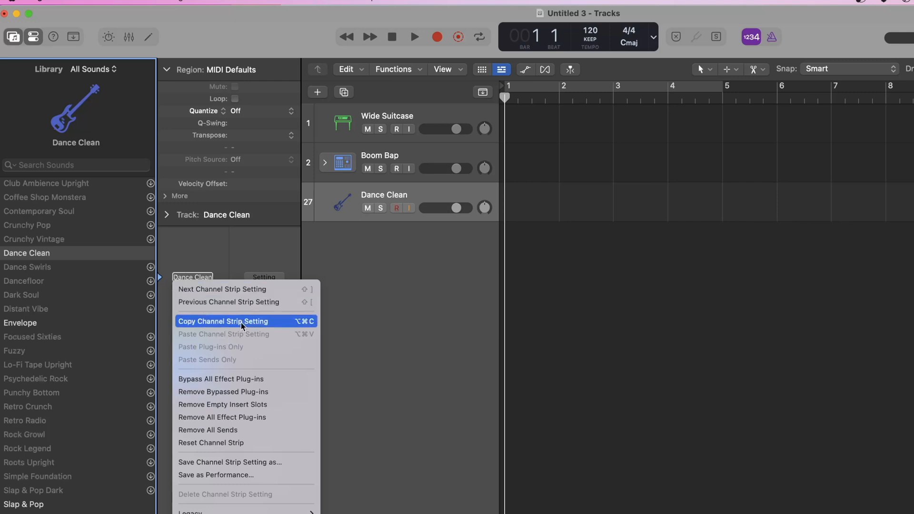
mouse_move(244, 378)
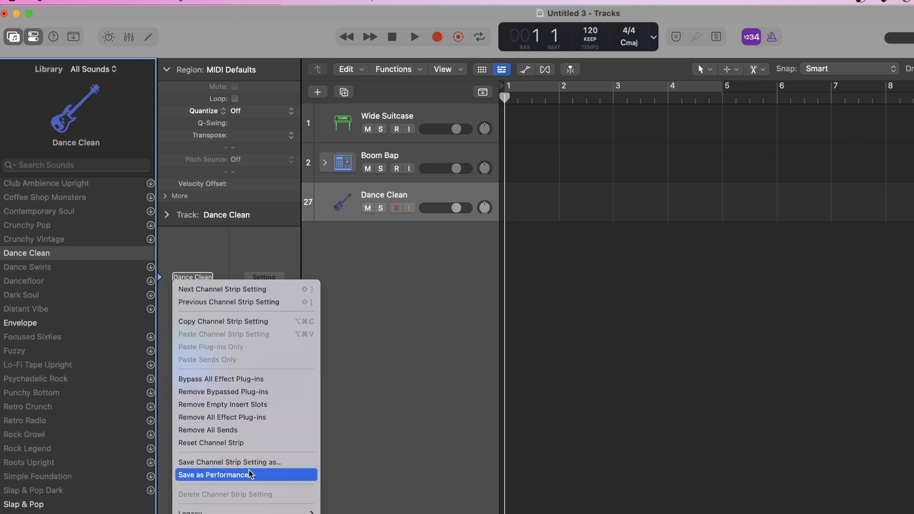
mouse_move(250, 462)
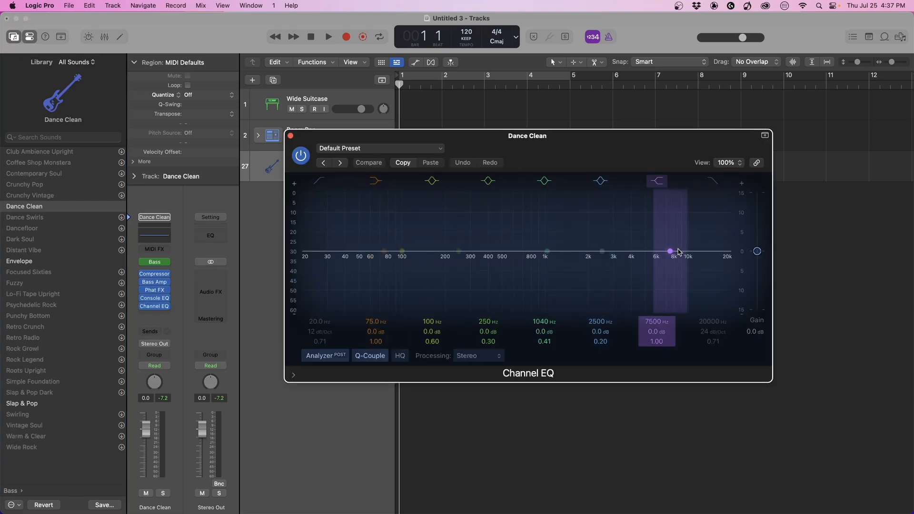
left_click(290, 136)
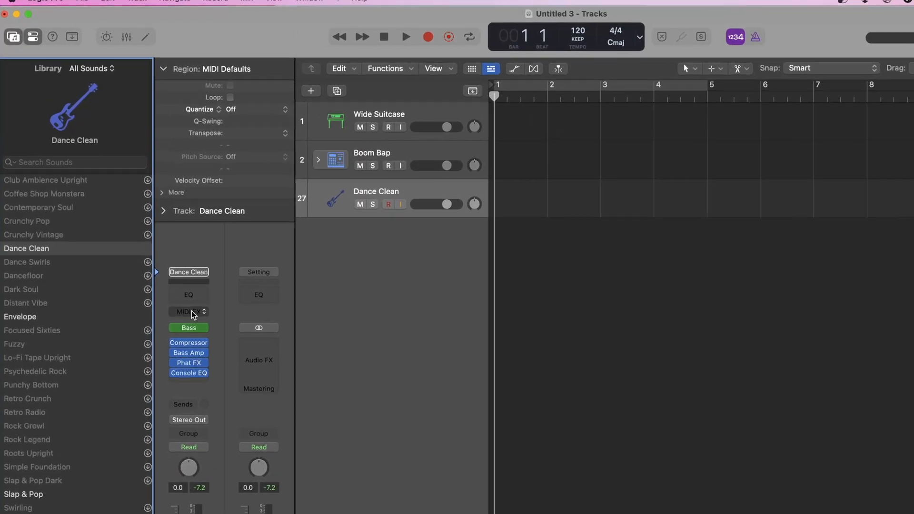
left_click(186, 311)
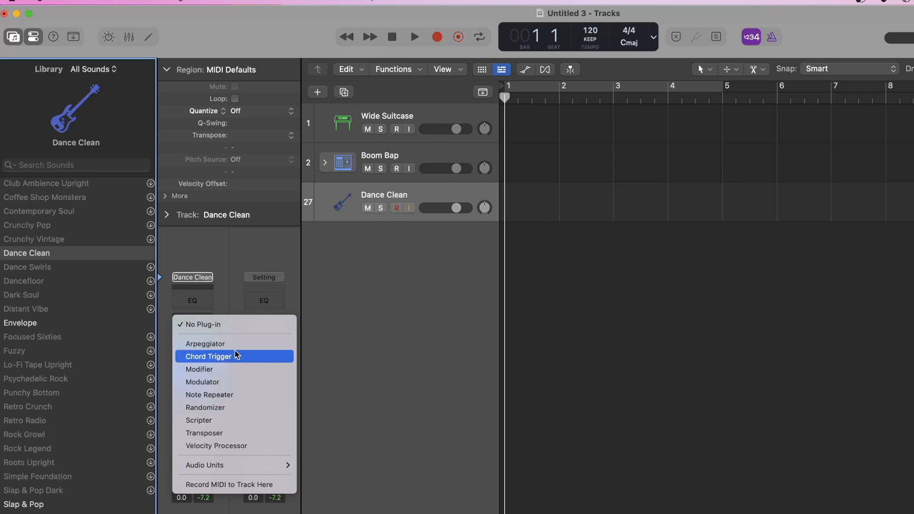
mouse_move(247, 358)
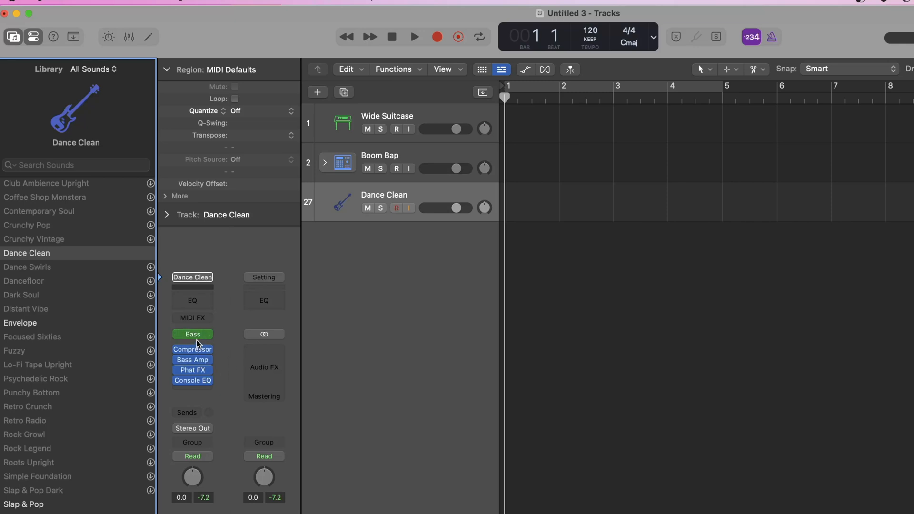
mouse_move(214, 344)
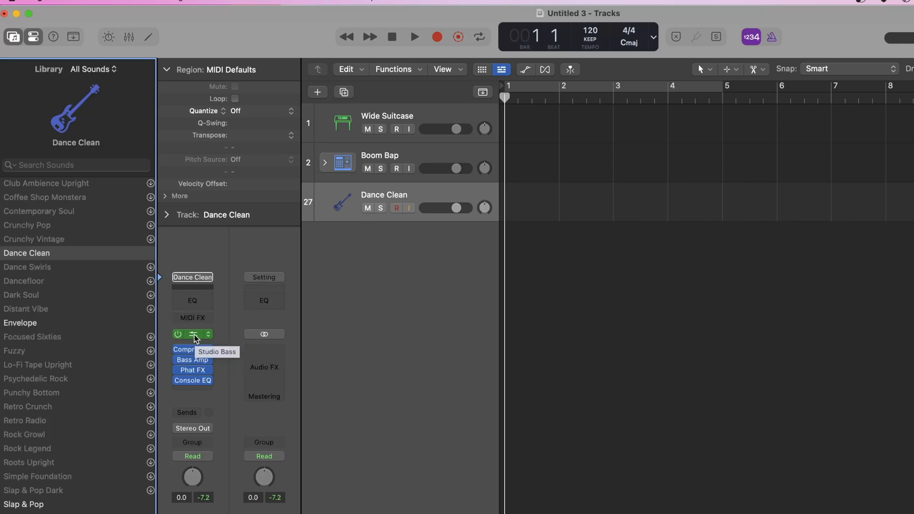
left_click(192, 334)
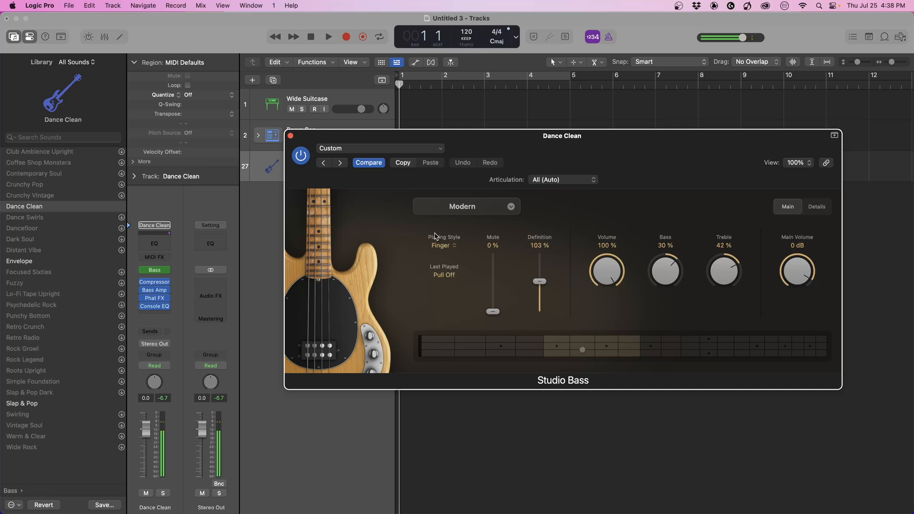
left_click(582, 349)
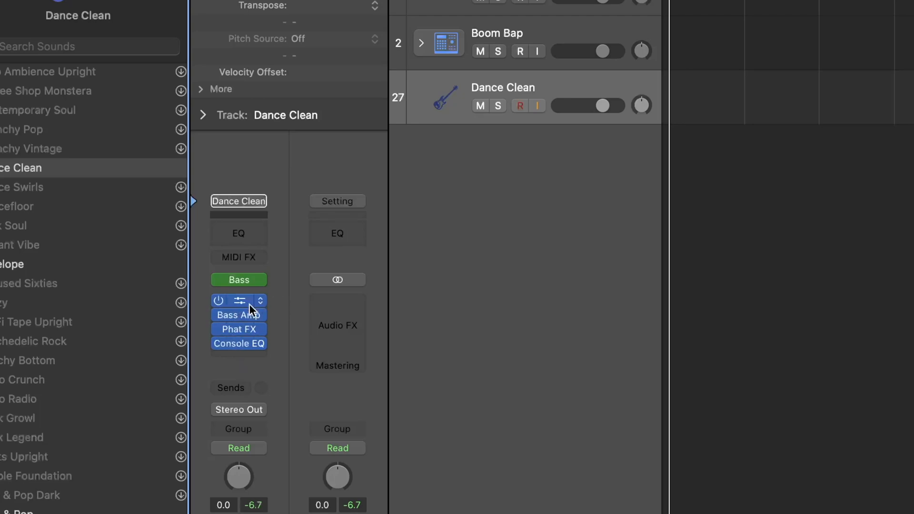
Inspect the first Compressor, then insert a second Compressor after Console EQ on Dance Clean
left_click(238, 307)
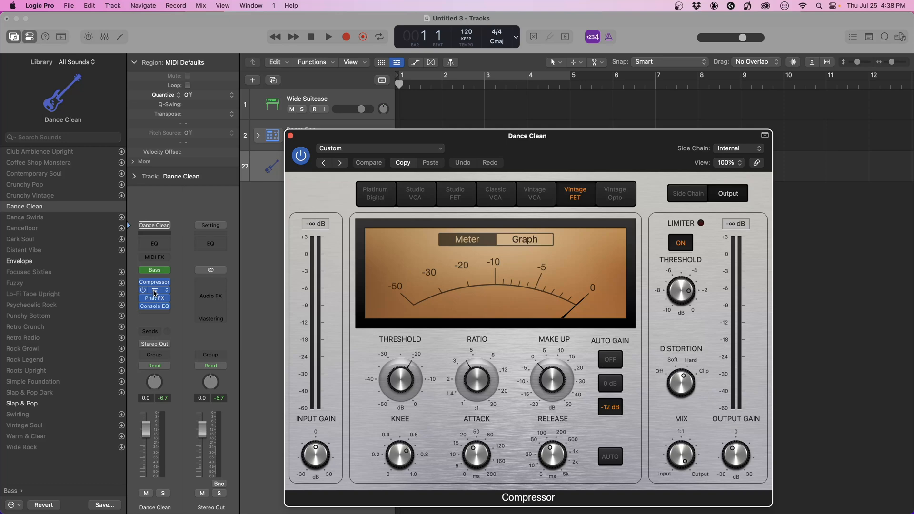
left_click(154, 298)
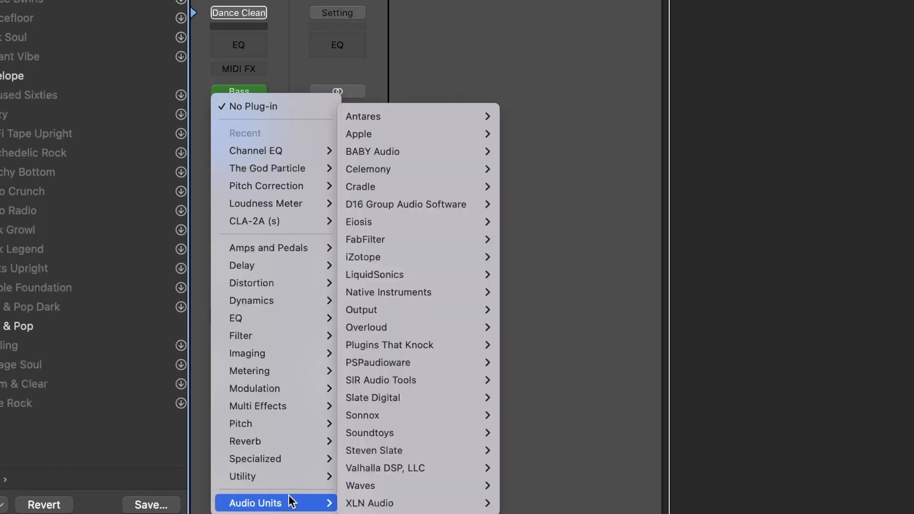
mouse_move(390, 415)
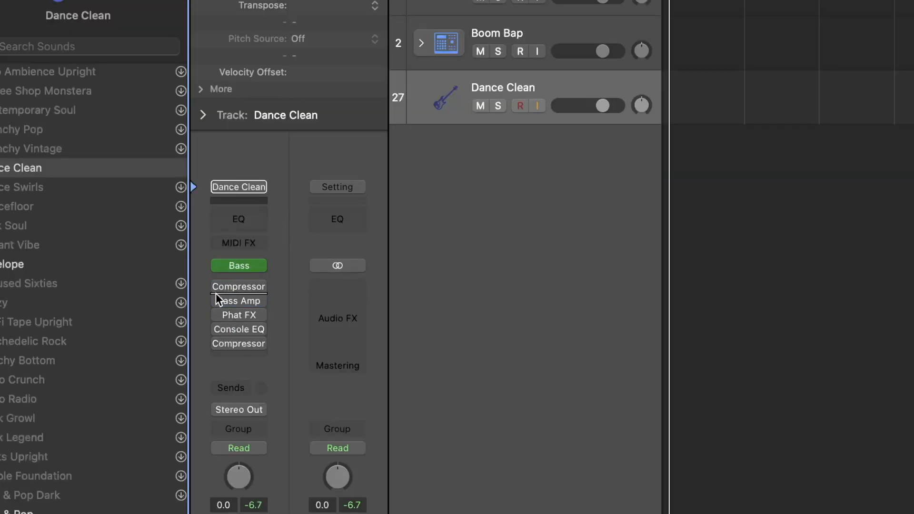
left_click(238, 286)
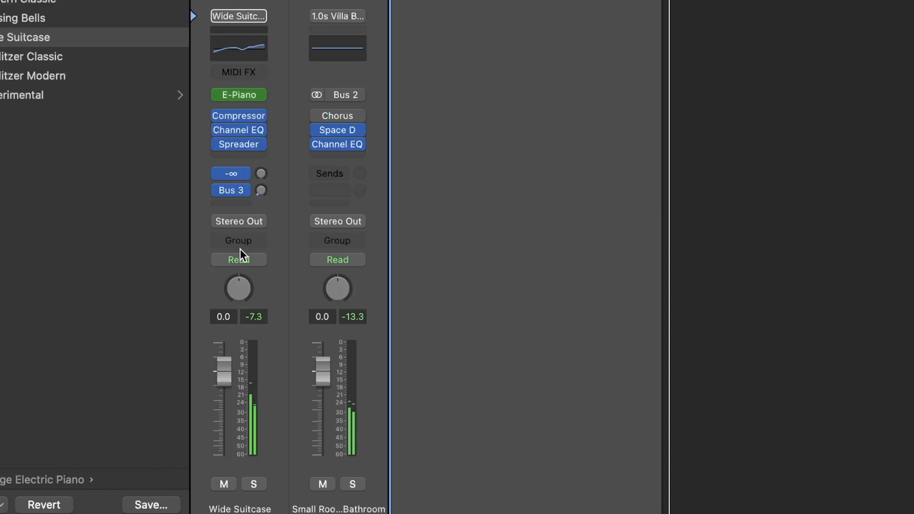
Select the Wide Suitcase channel to check its Bus 2 and Bus 3 sends
left_click(230, 173)
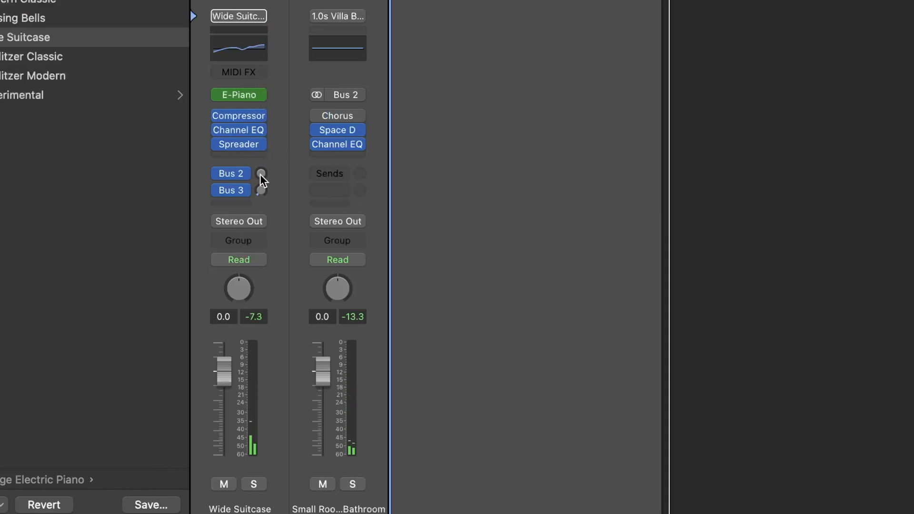
left_click(230, 173)
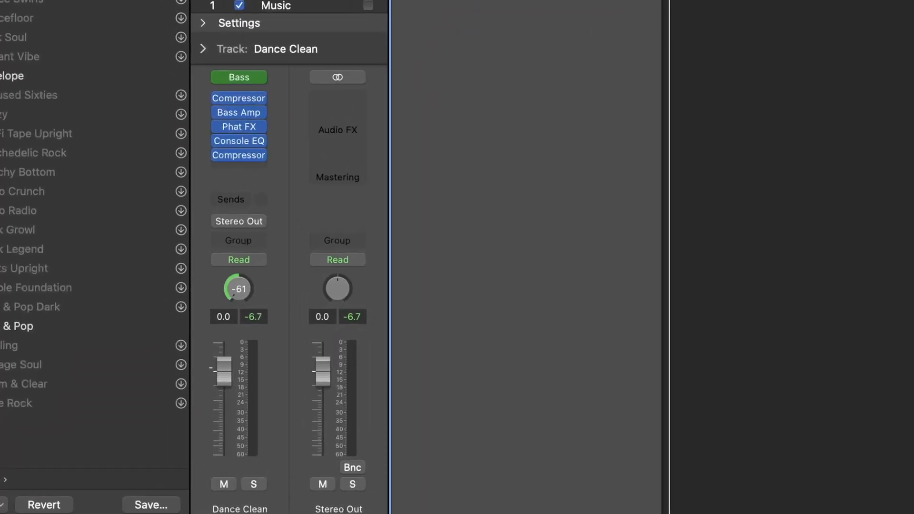
Adjust the Dance Clean bass pan between far left and centre, settling partway left around -26
left_click_drag(238, 289, 236, 294)
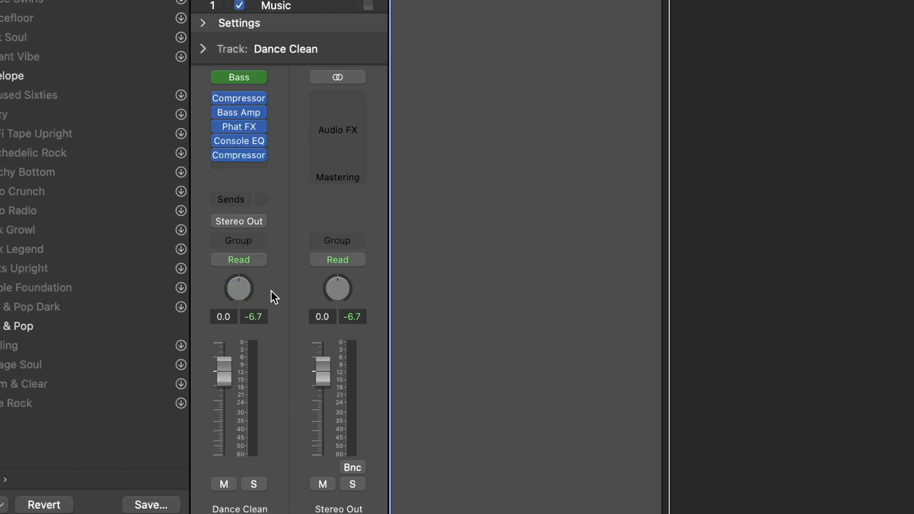
mouse_move(250, 291)
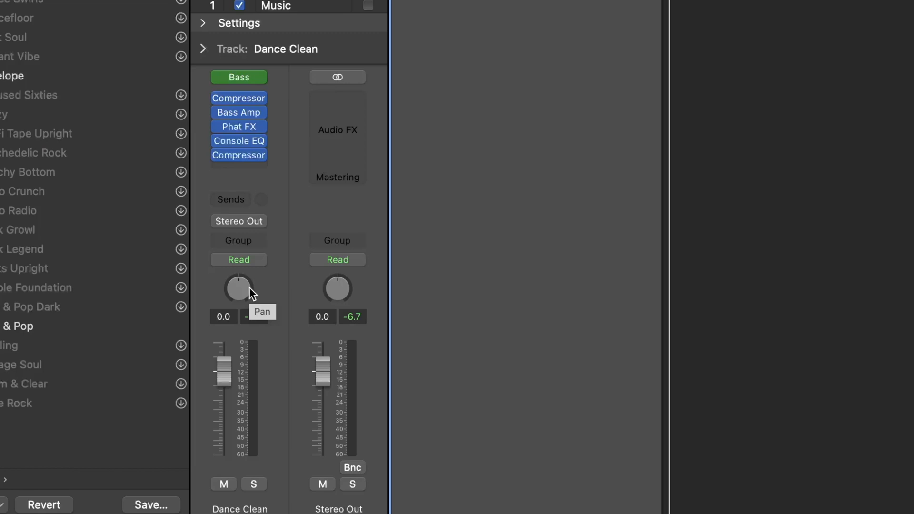
mouse_move(295, 293)
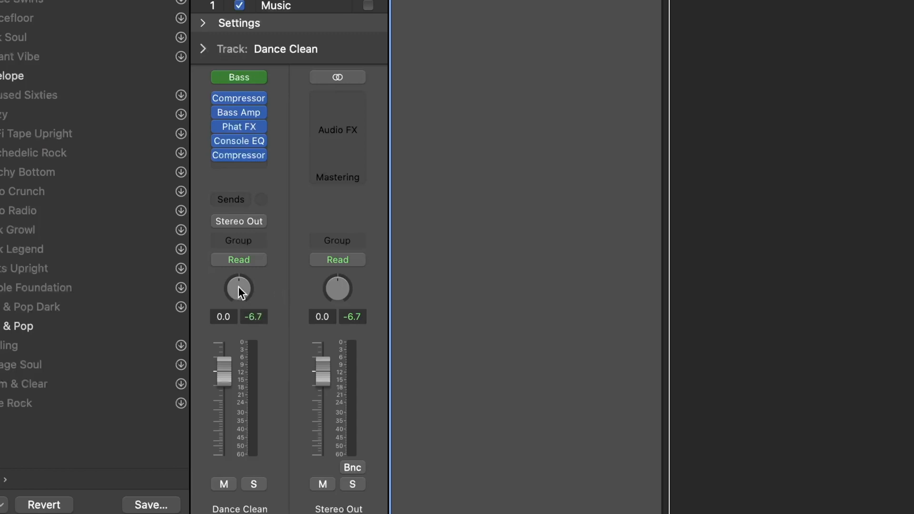
left_click(238, 288)
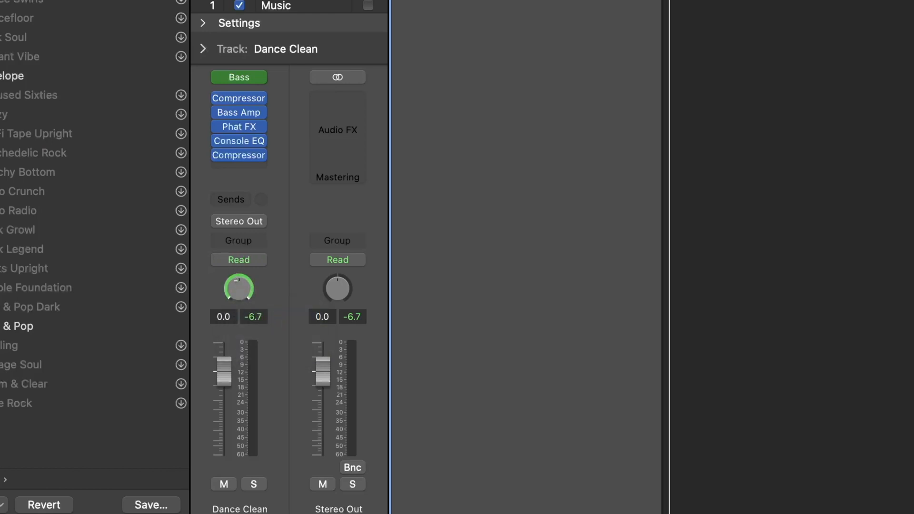
left_click_drag(238, 287, 238, 285)
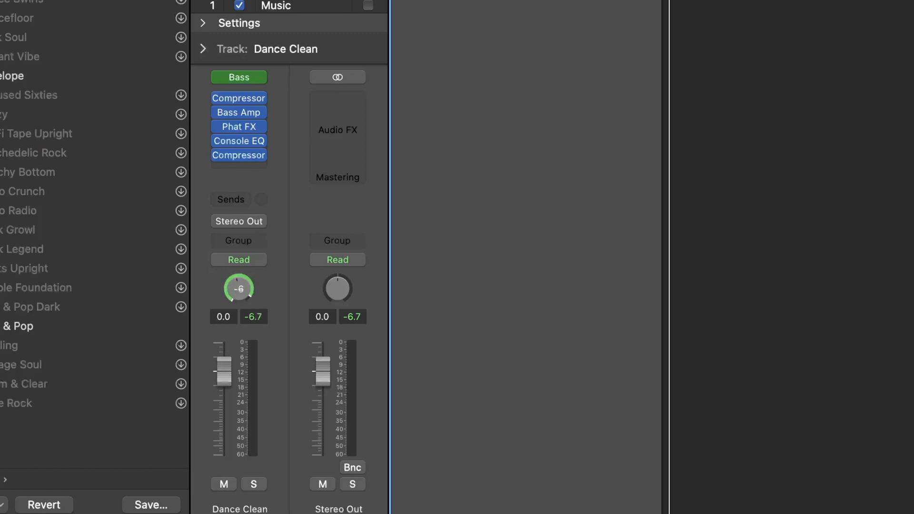
left_click_drag(238, 287, 238, 315)
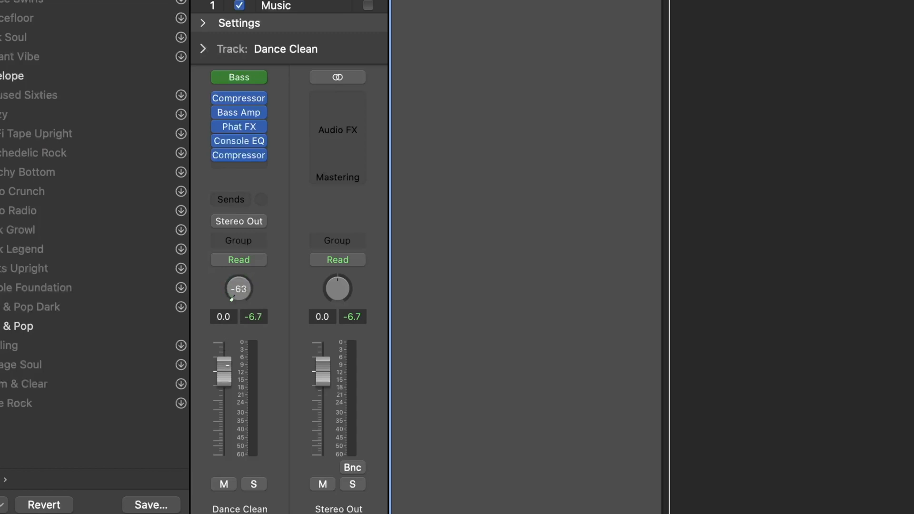
left_click_drag(238, 288, 238, 297)
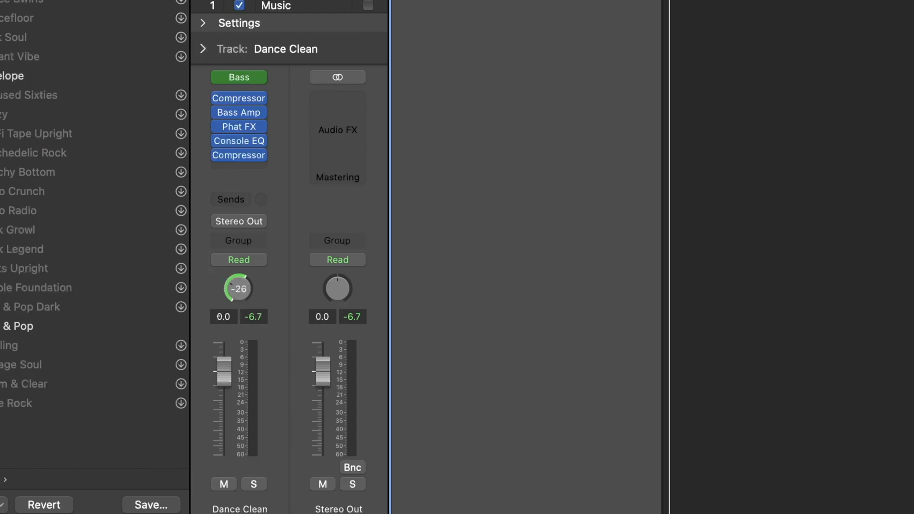
left_click_drag(238, 289, 238, 268)
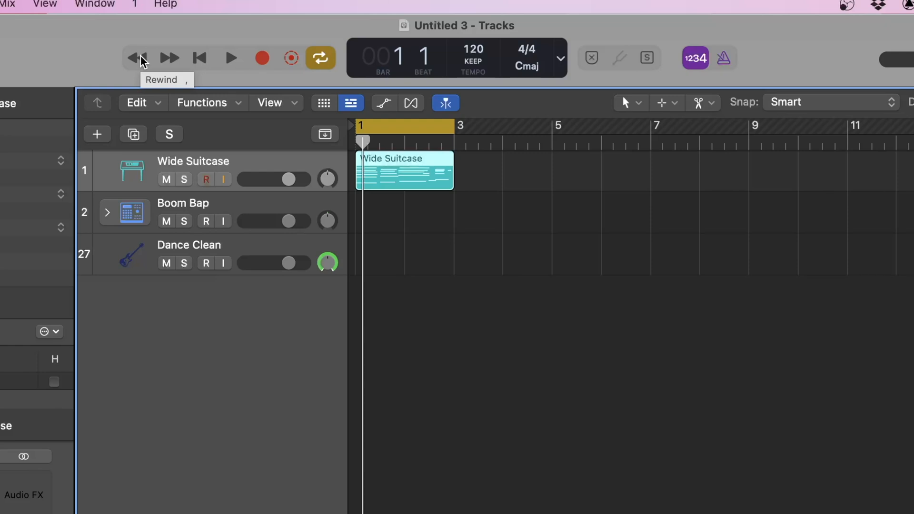
mouse_move(170, 58)
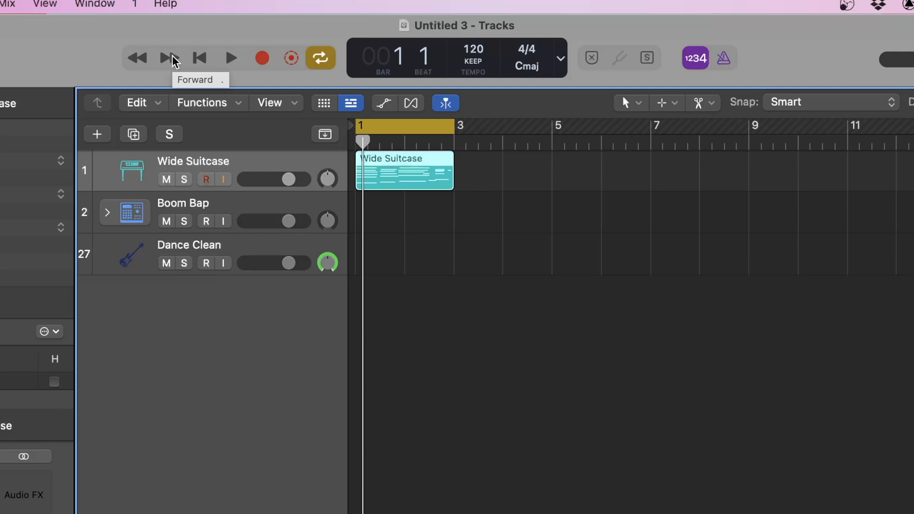
Audition the Wide Suitcase part from the start, stop, and return the playhead to bar 1
left_click(170, 58)
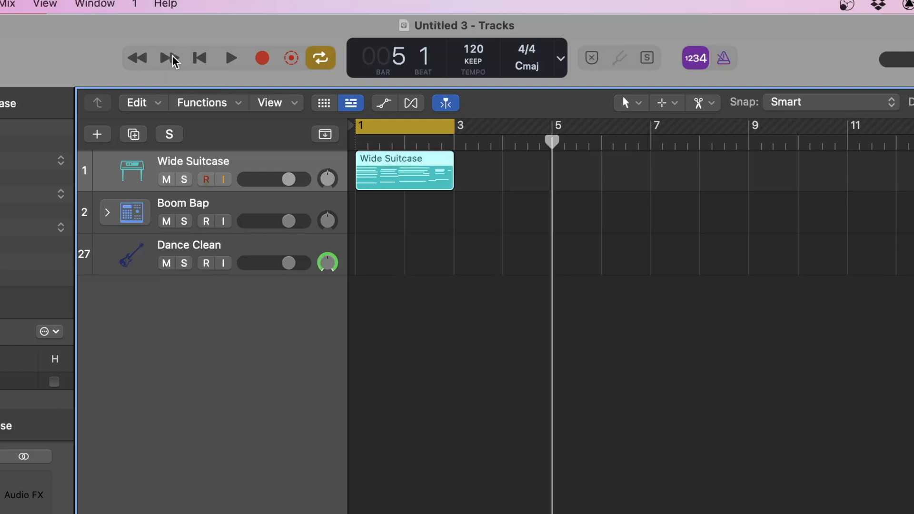
left_click(199, 58)
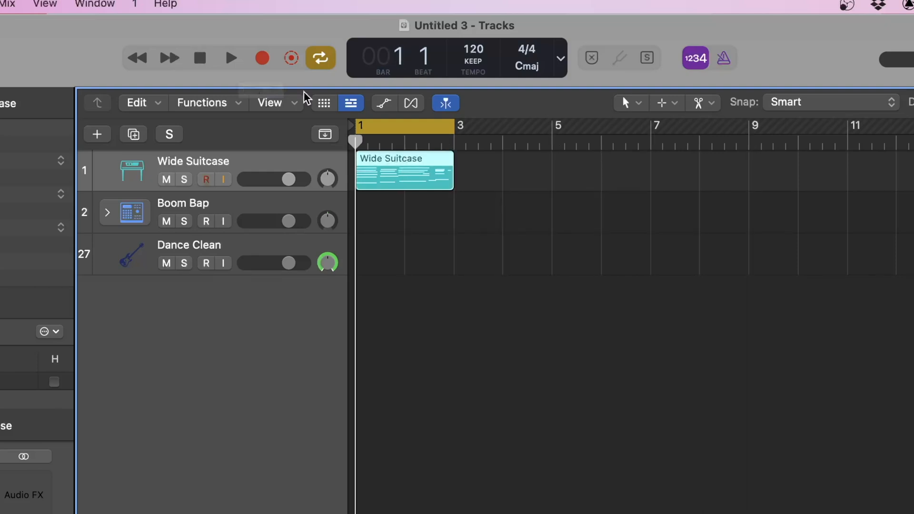
mouse_move(142, 71)
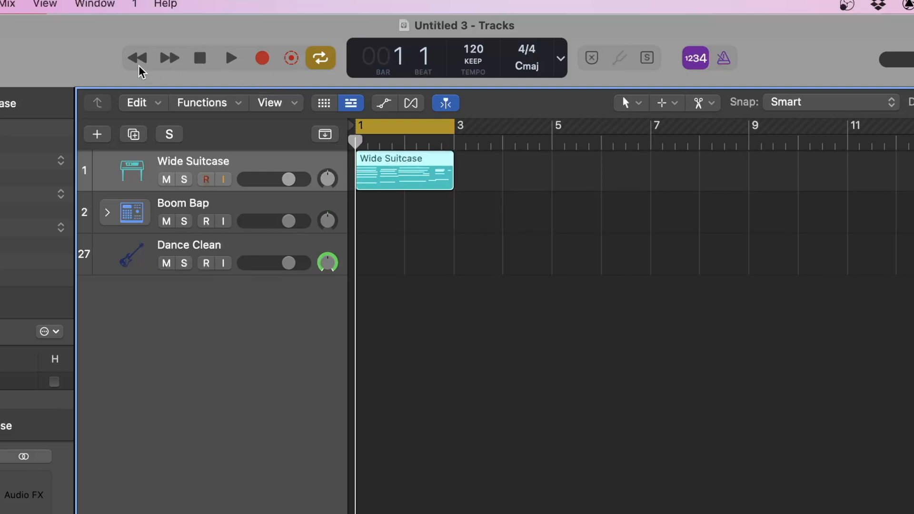
mouse_move(136, 58)
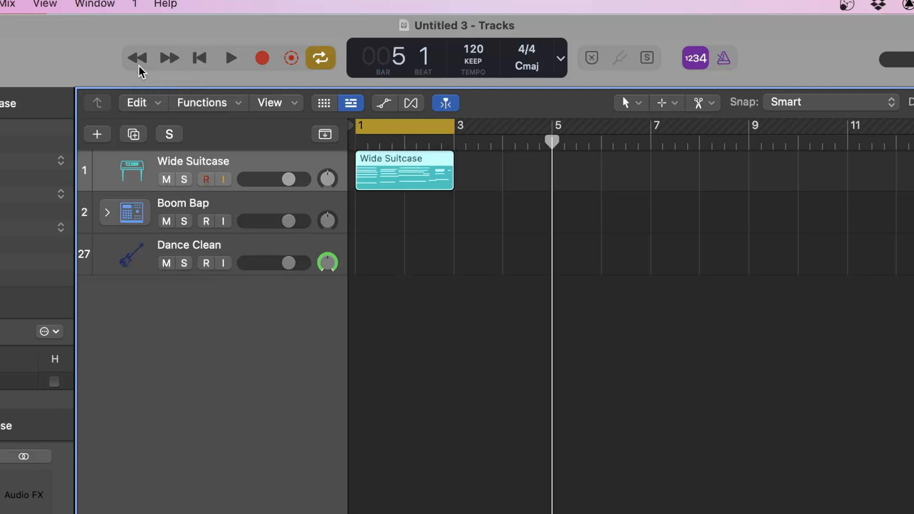
mouse_move(199, 58)
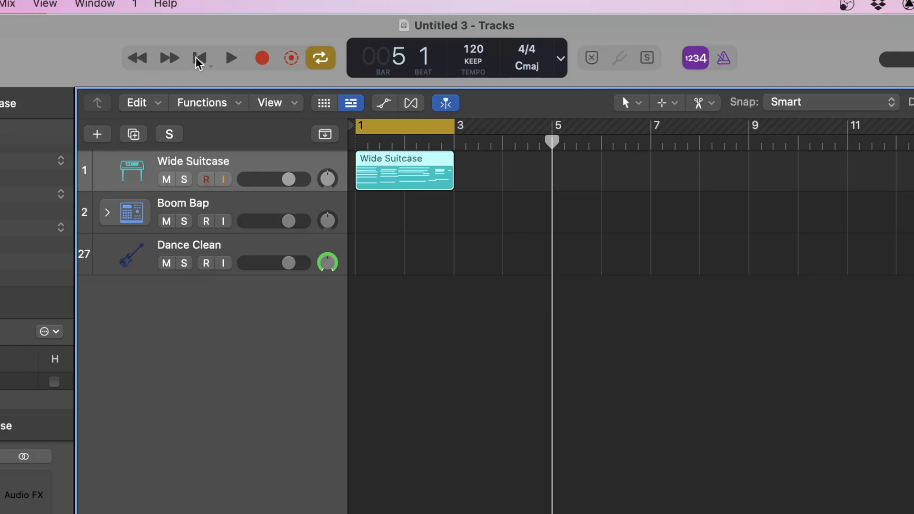
mouse_move(200, 58)
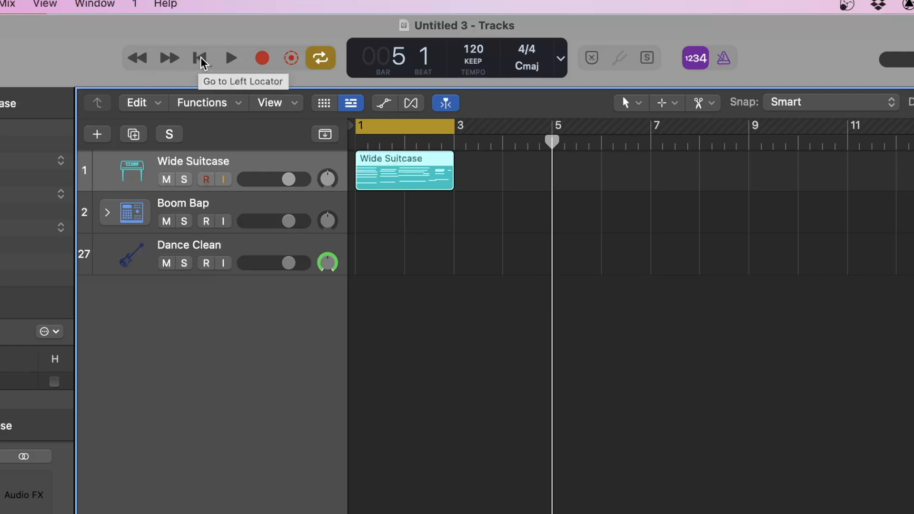
mouse_move(219, 63)
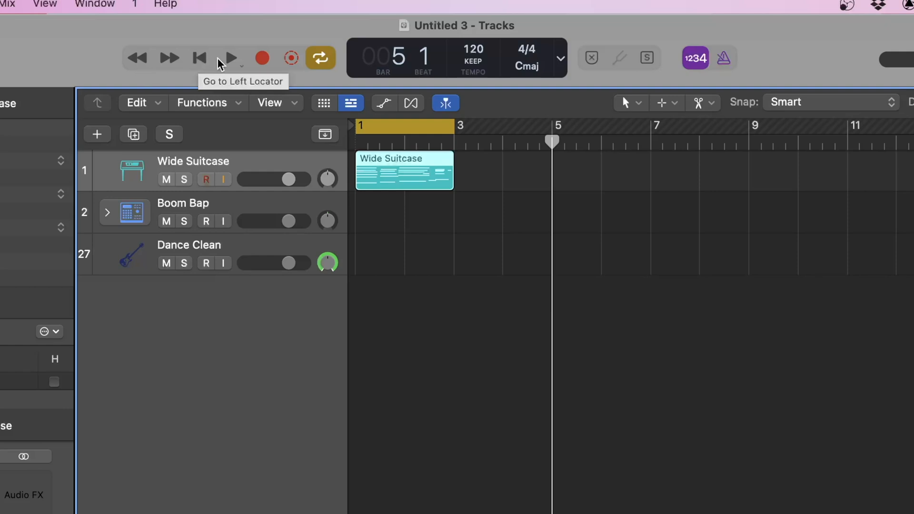
mouse_move(227, 58)
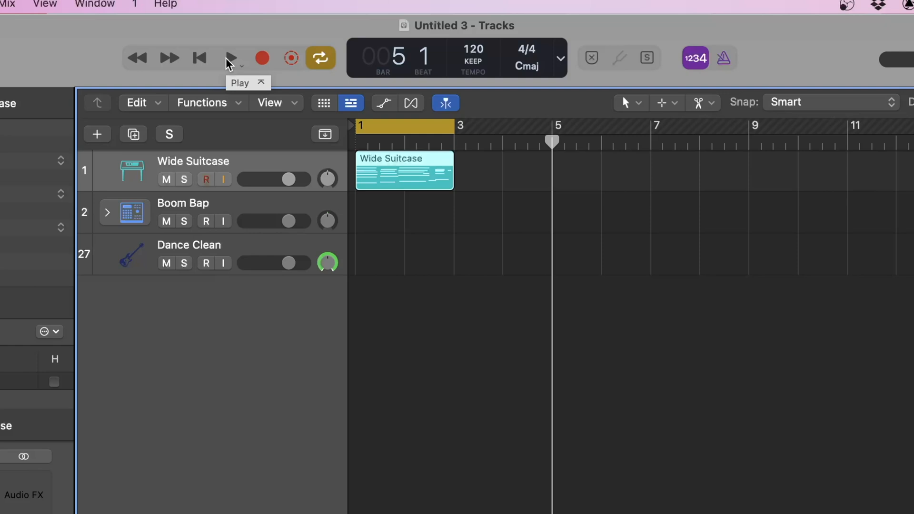
left_click(230, 58)
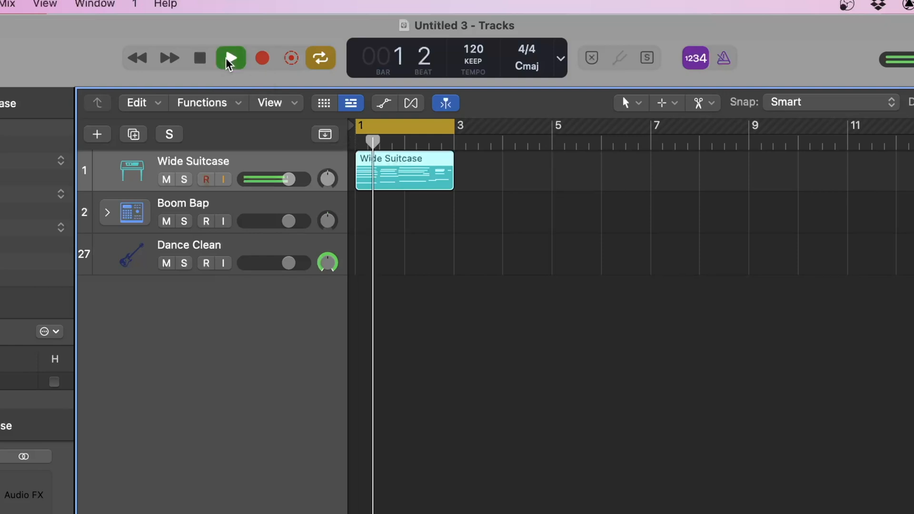
left_click(230, 58)
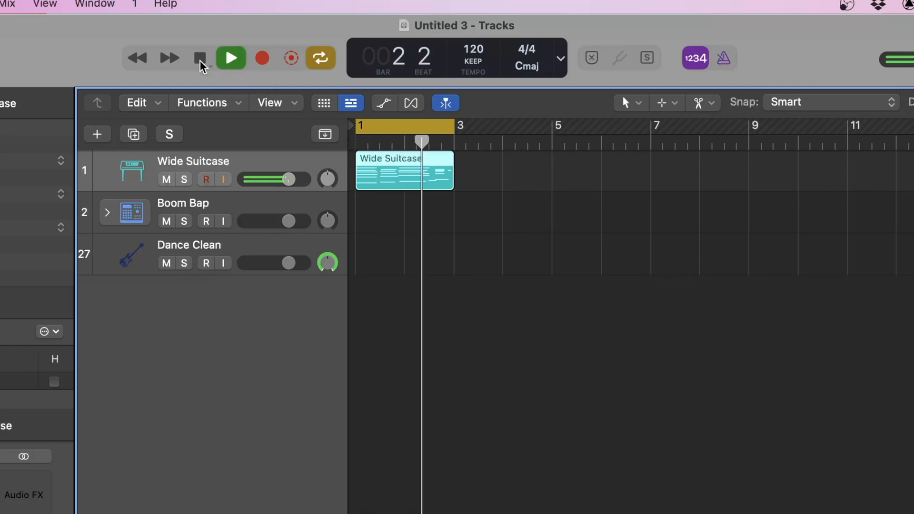
left_click(230, 58)
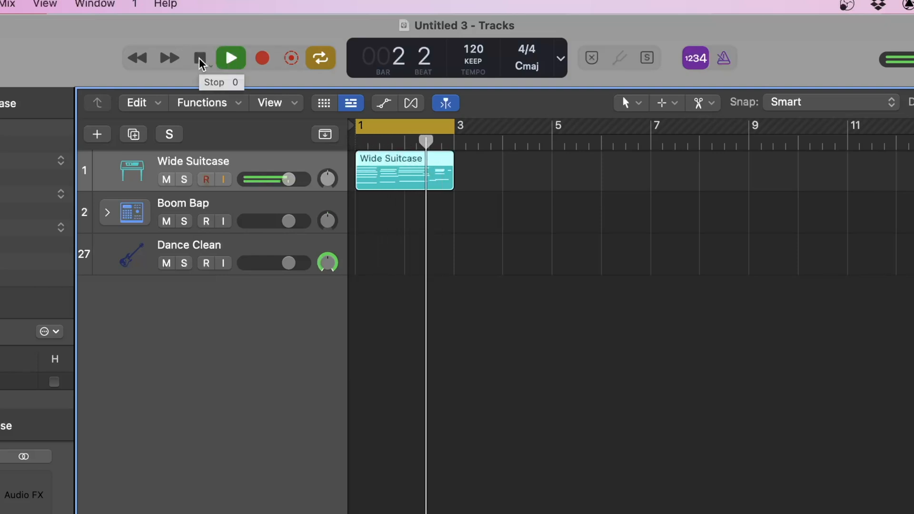
left_click(199, 58)
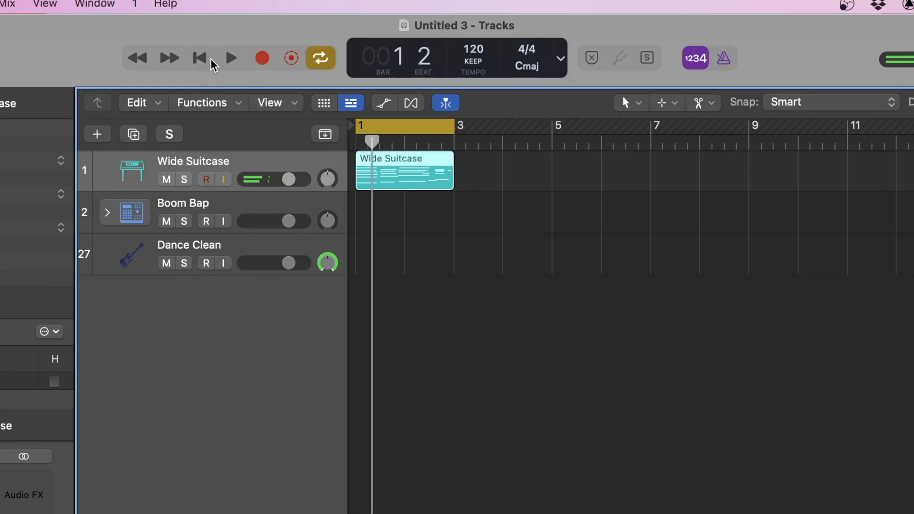
left_click(201, 58)
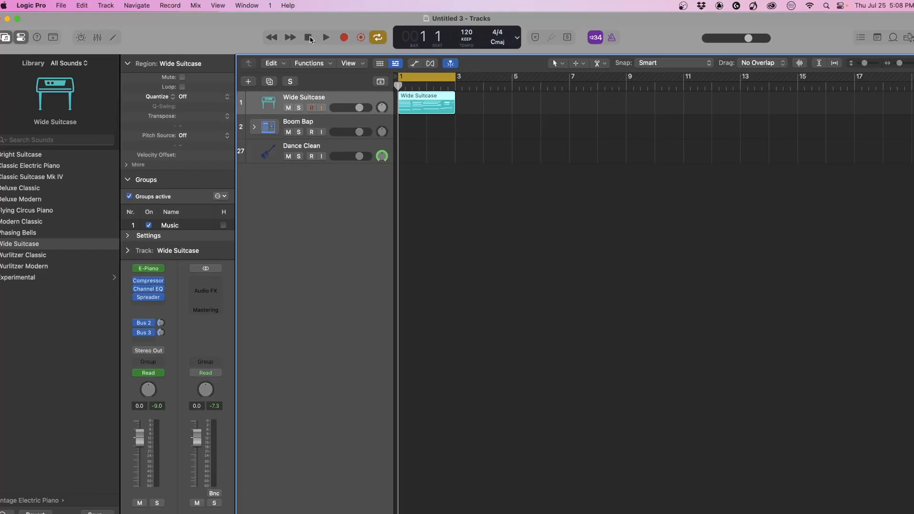
Play the part once more, stop at bar 1, and select the Boom Bap drum track for recording
left_click(327, 37)
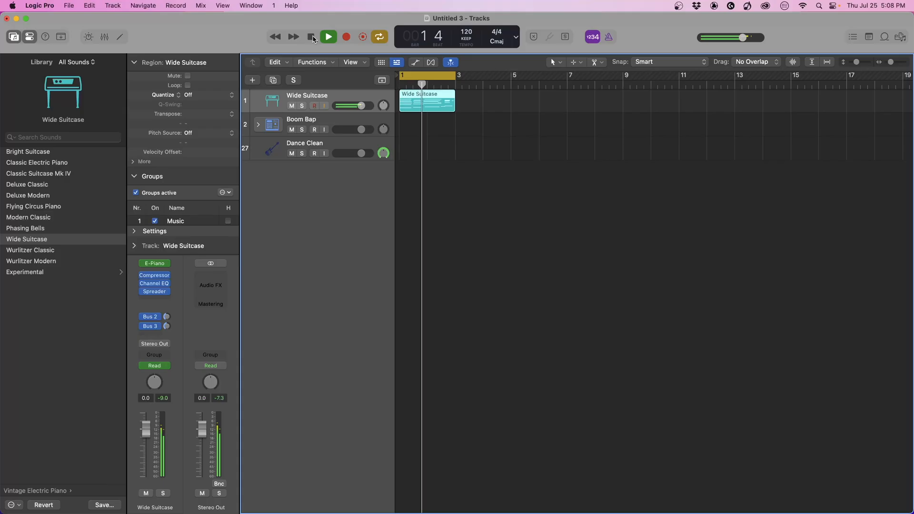
left_click(311, 37)
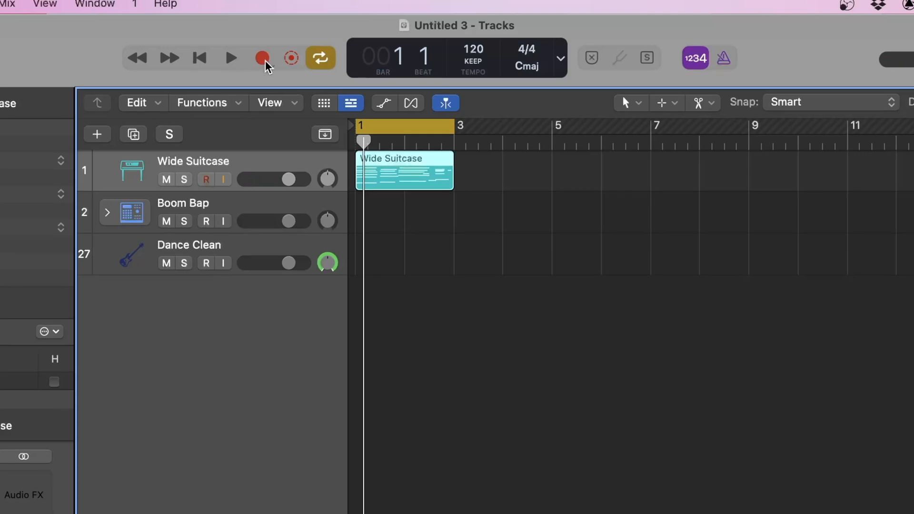
mouse_move(263, 58)
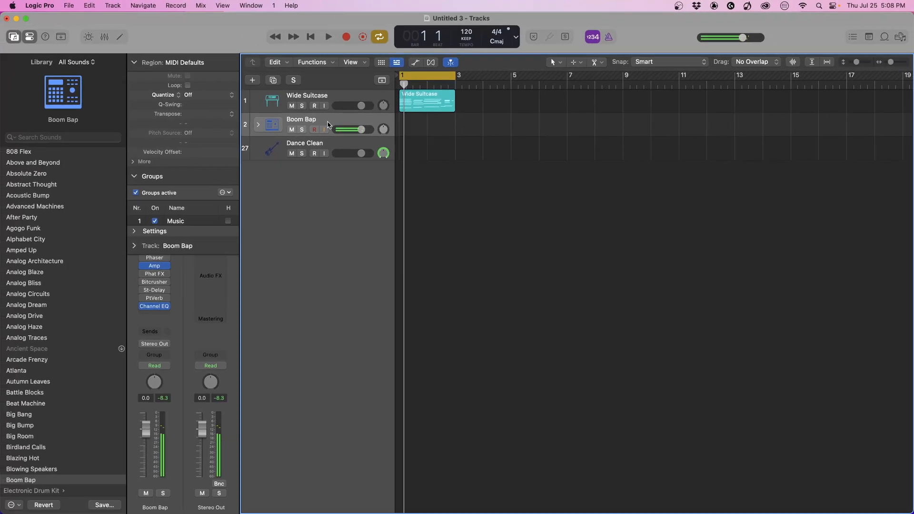
left_click(327, 37)
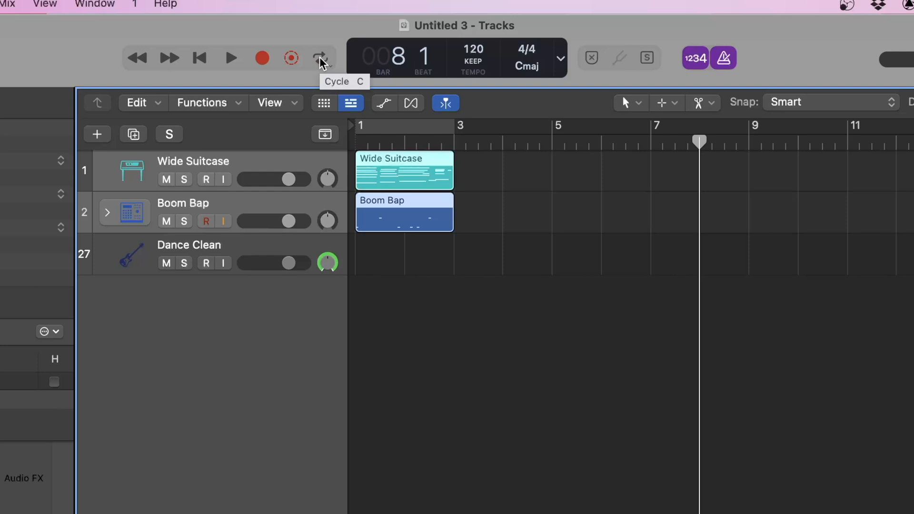
mouse_move(384, 103)
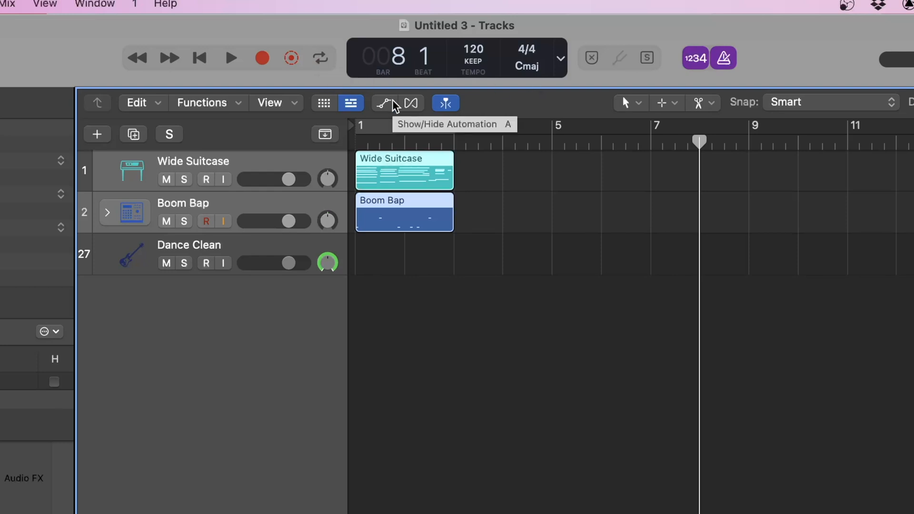
Stretch the cycle range, then fit it to the selected regions at bars 5–7 with Command-U
left_click(320, 58)
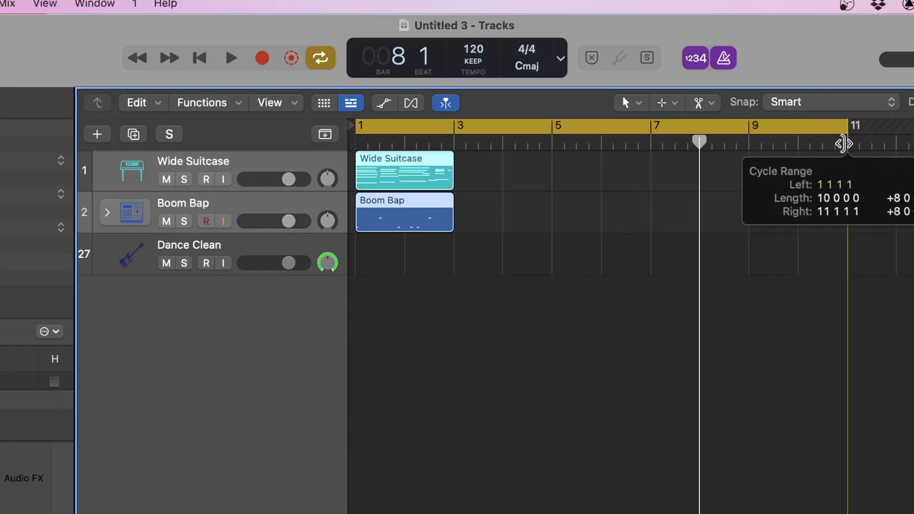
left_click_drag(845, 144, 472, 145)
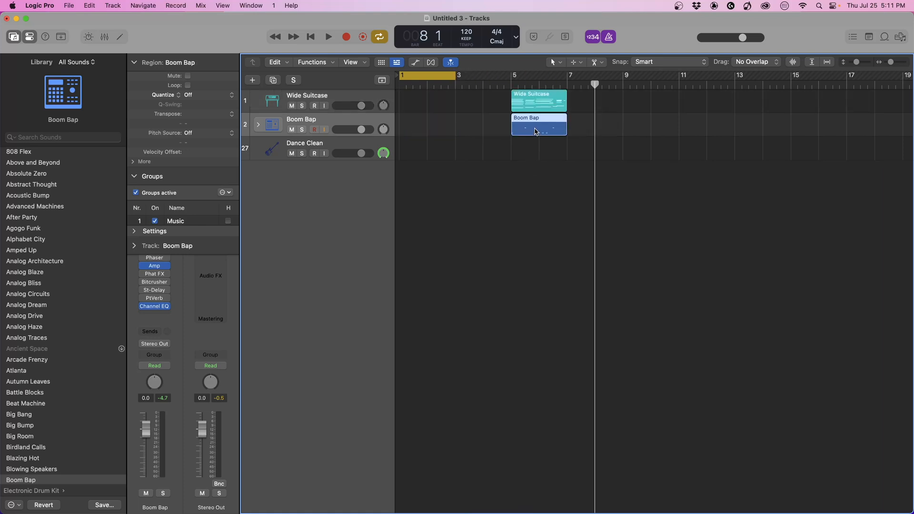
key("cmd+u")
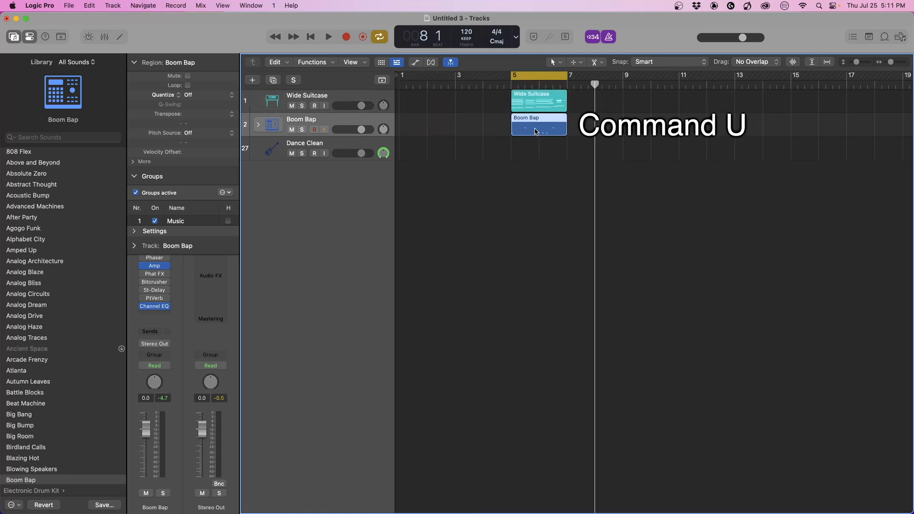
key("cmd+u")
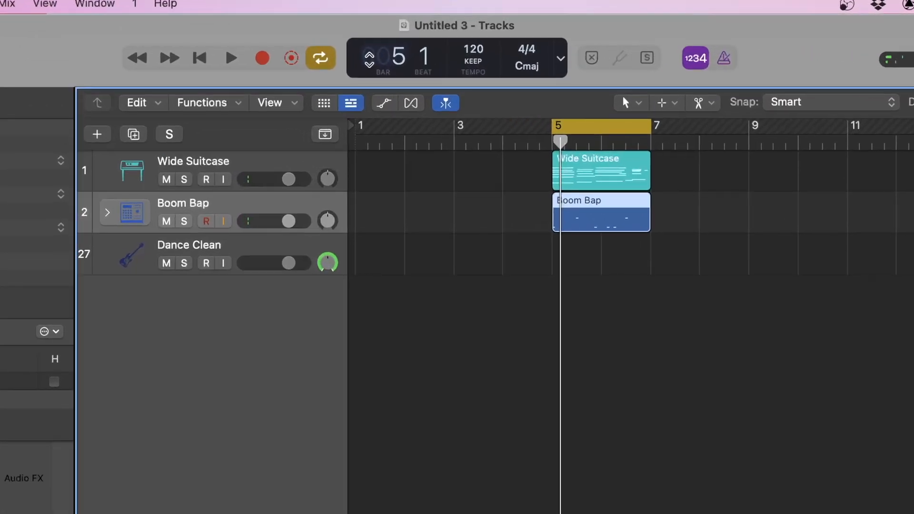
mouse_move(384, 58)
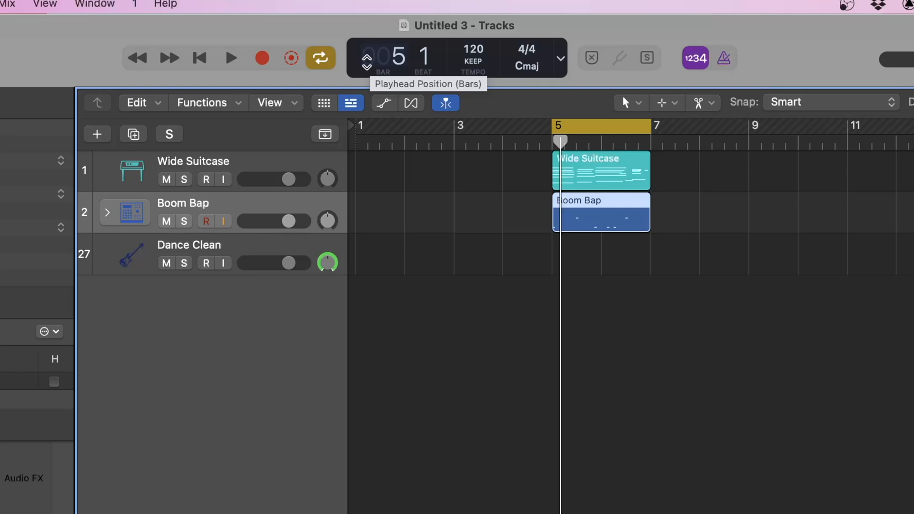
mouse_move(423, 58)
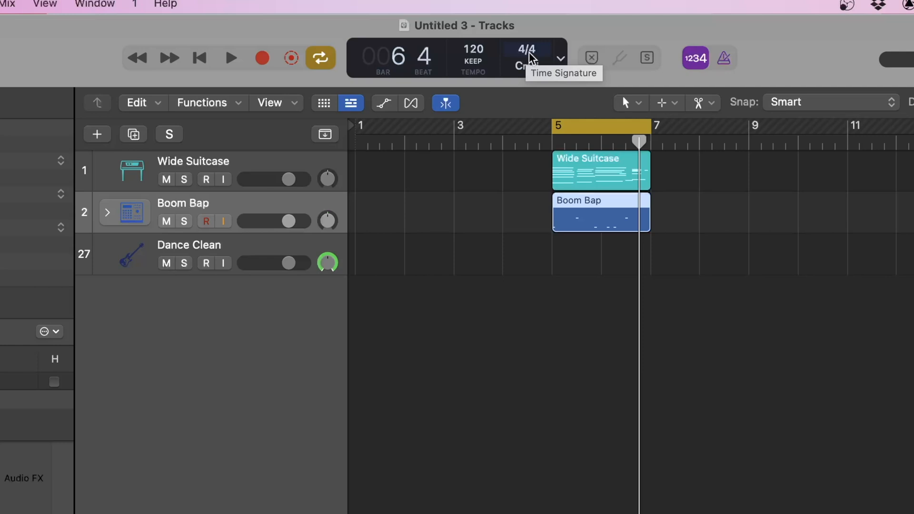
Check the time signature stays 4/4 and toggle the metronome before moving to the new project
left_click(527, 49)
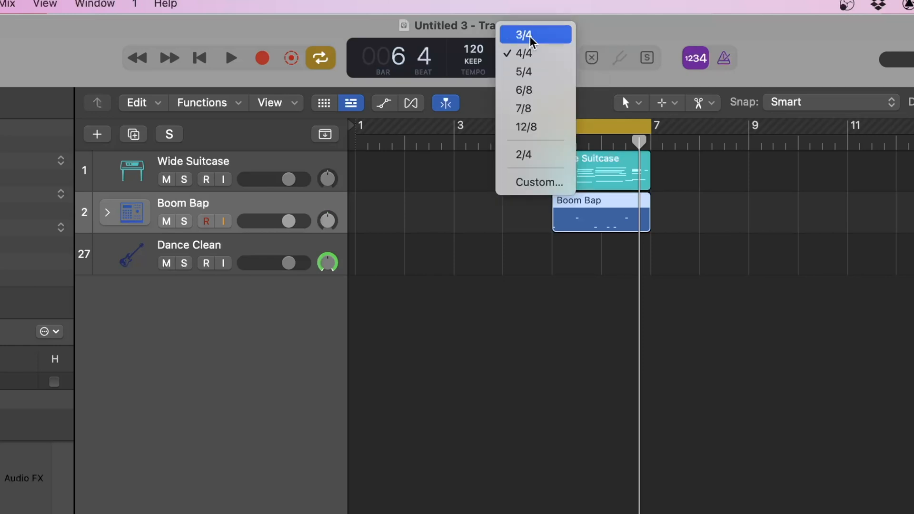
mouse_move(534, 108)
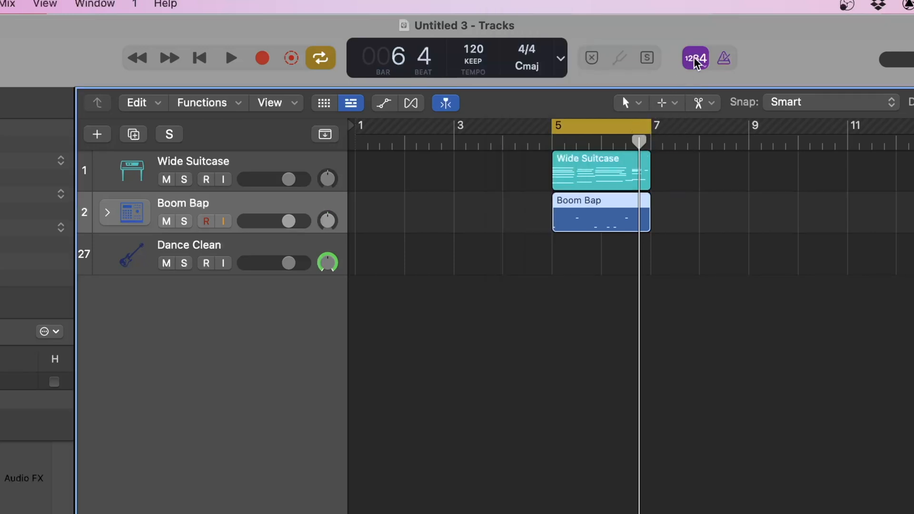
mouse_move(694, 58)
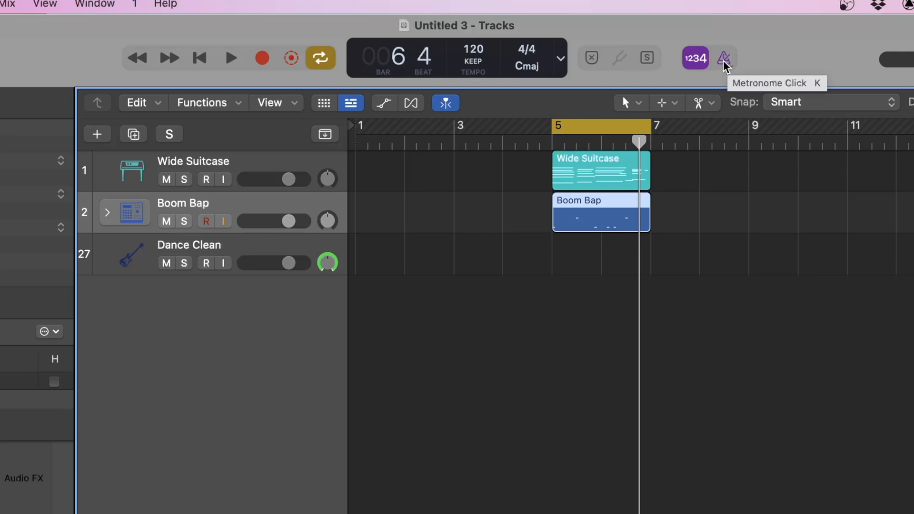
left_click(231, 58)
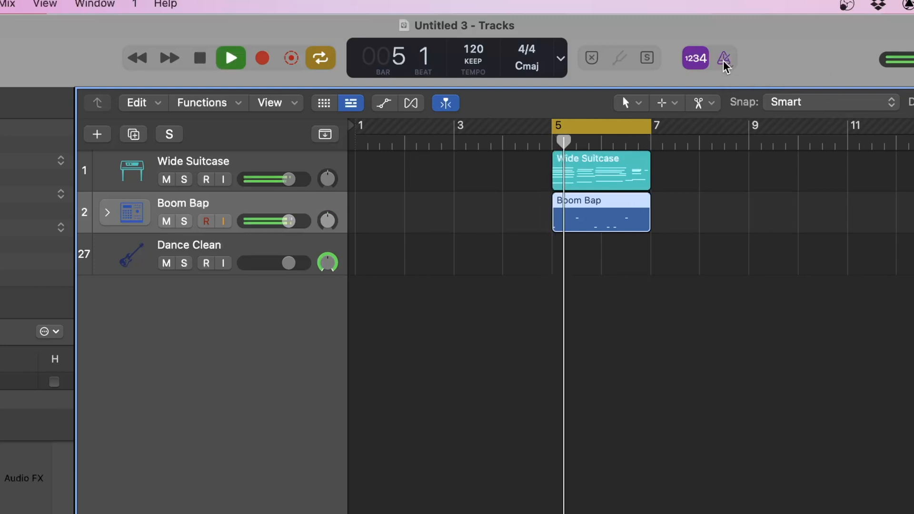
left_click(724, 58)
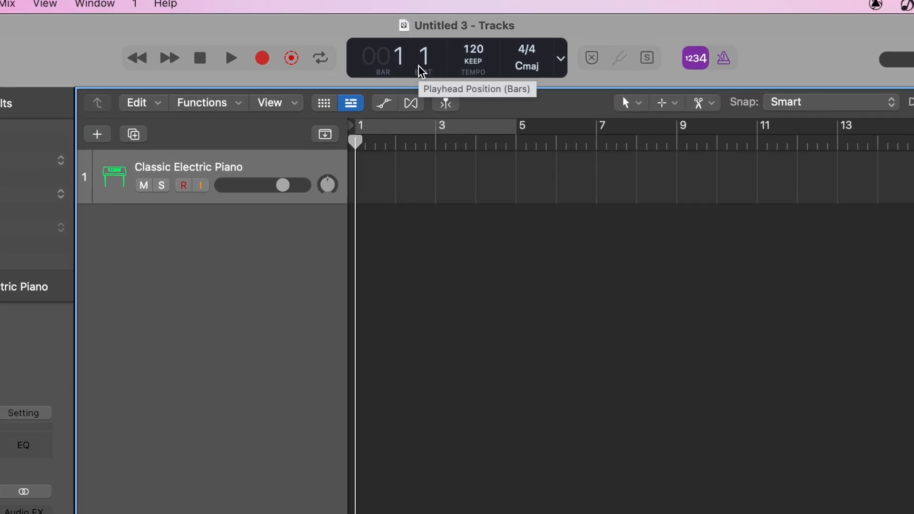
Switch the LCD to the detailed timecode display and set the project sample rate to 48 kHz
left_click(558, 58)
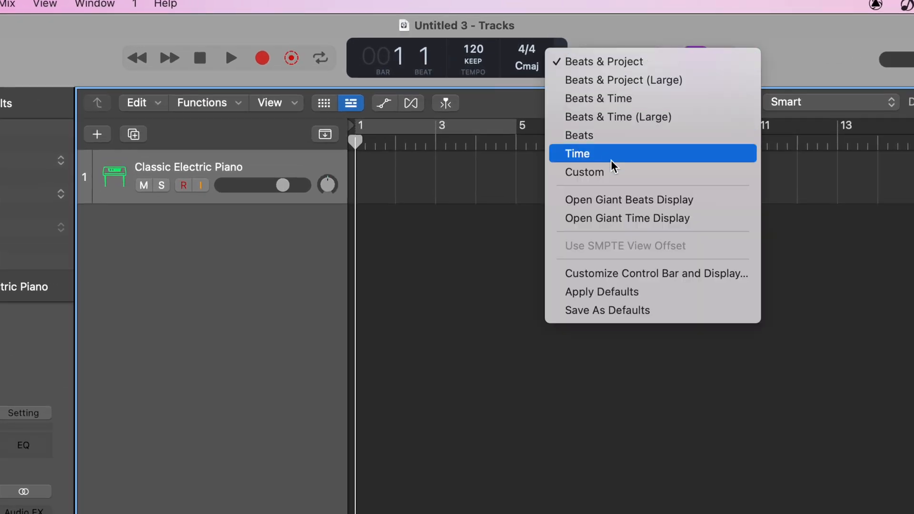
left_click(577, 153)
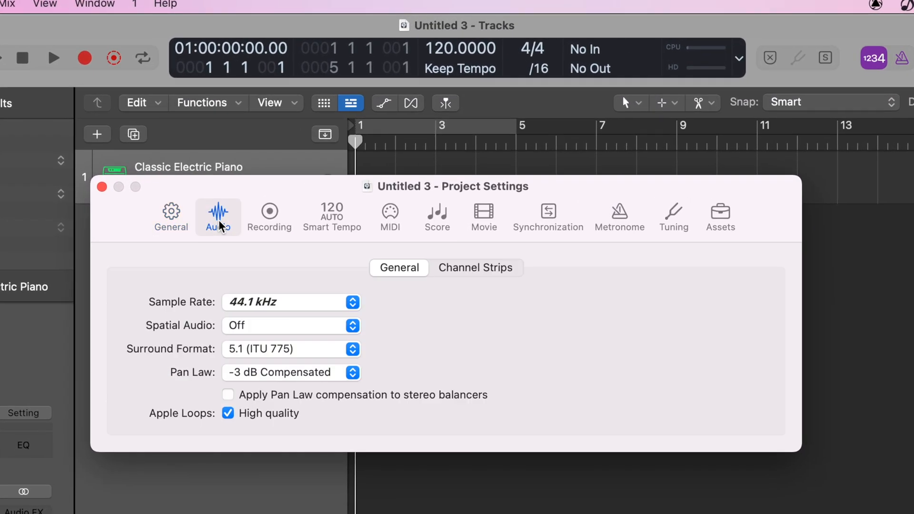
left_click(289, 301)
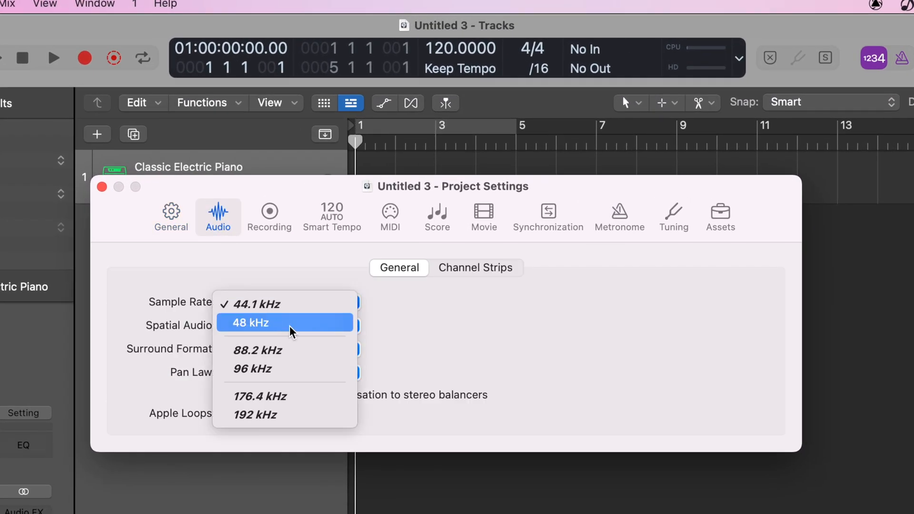
left_click(255, 323)
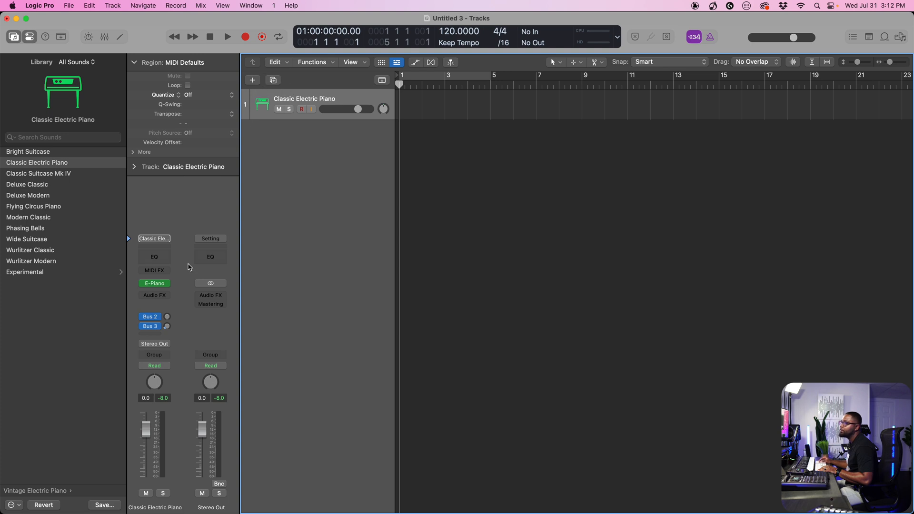
mouse_move(228, 218)
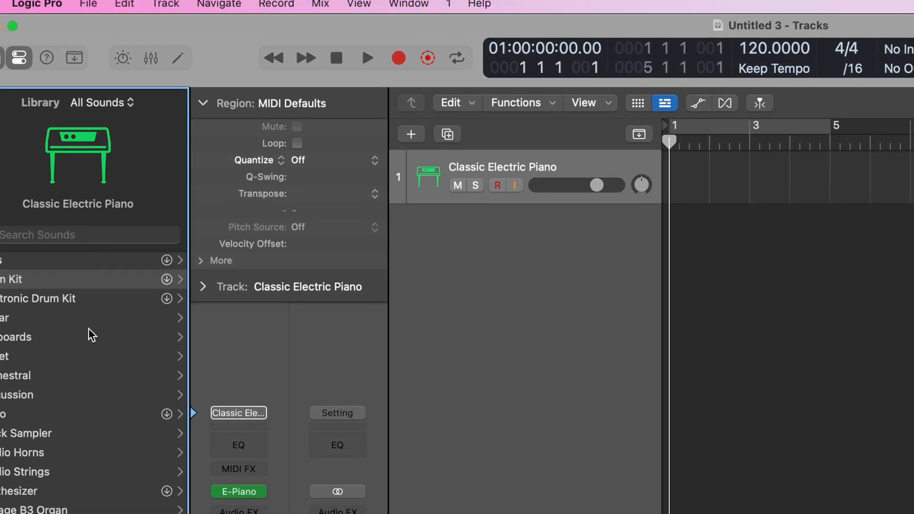
Filter the Library to the Beat Tape sound pack and load the Chopped Up drum kit
left_click(102, 102)
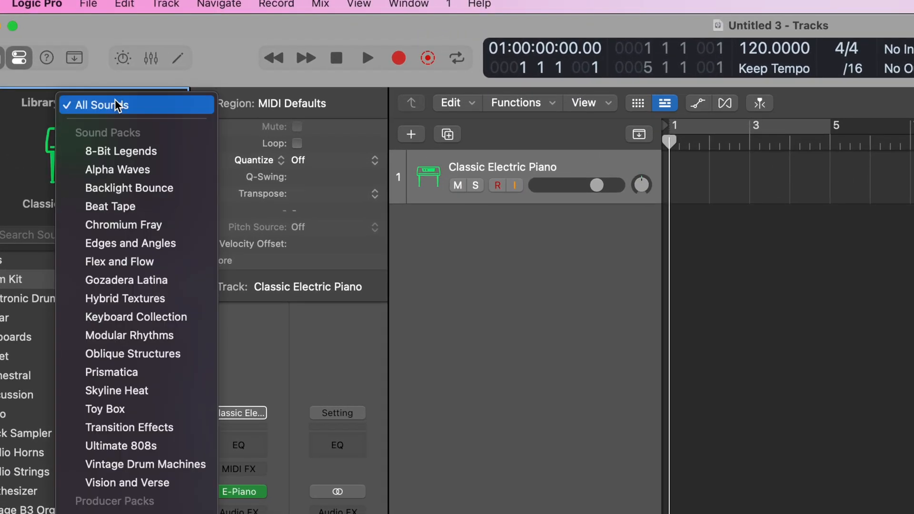
left_click(104, 105)
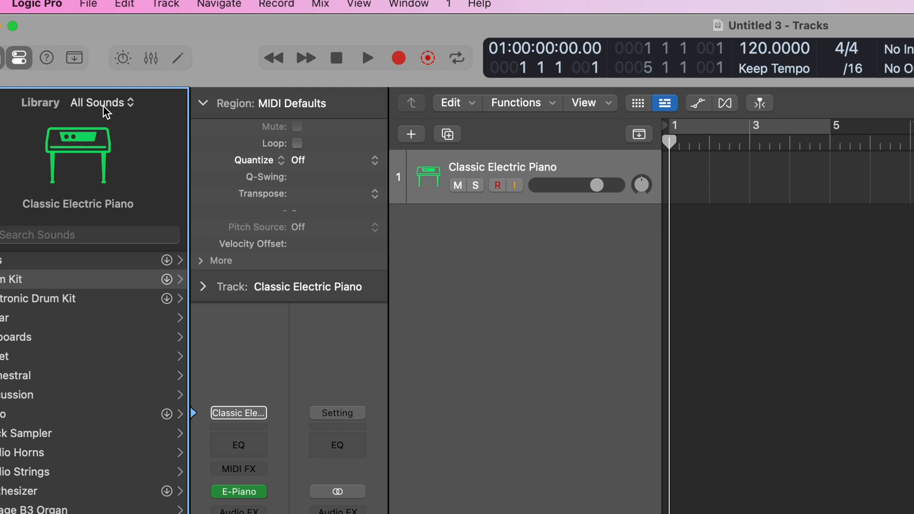
left_click(100, 103)
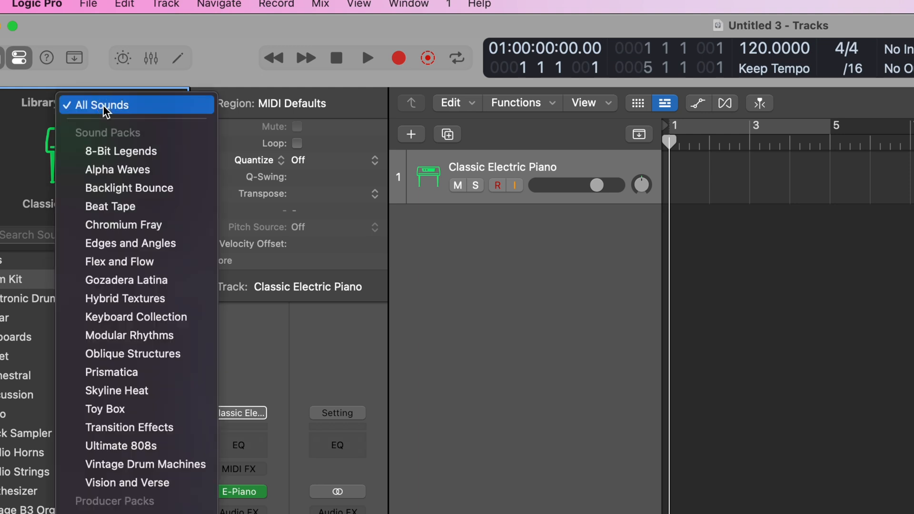
mouse_move(134, 207)
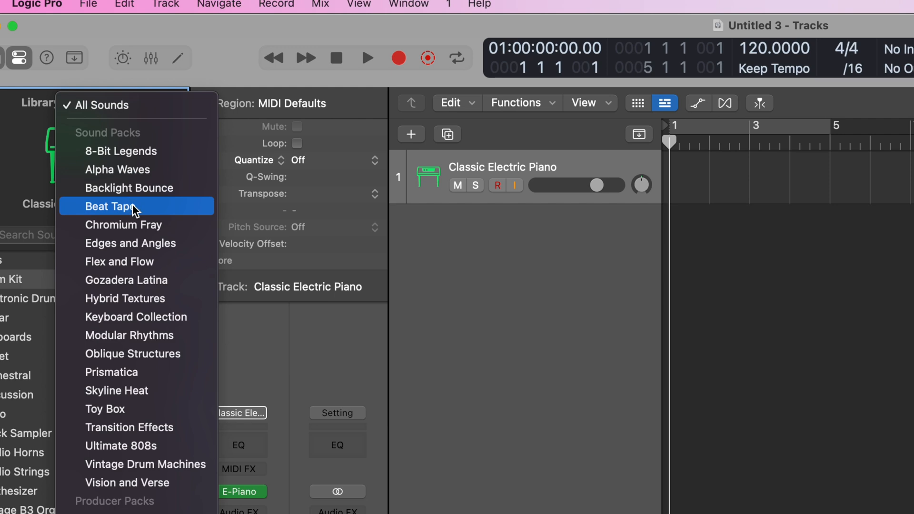
left_click(108, 206)
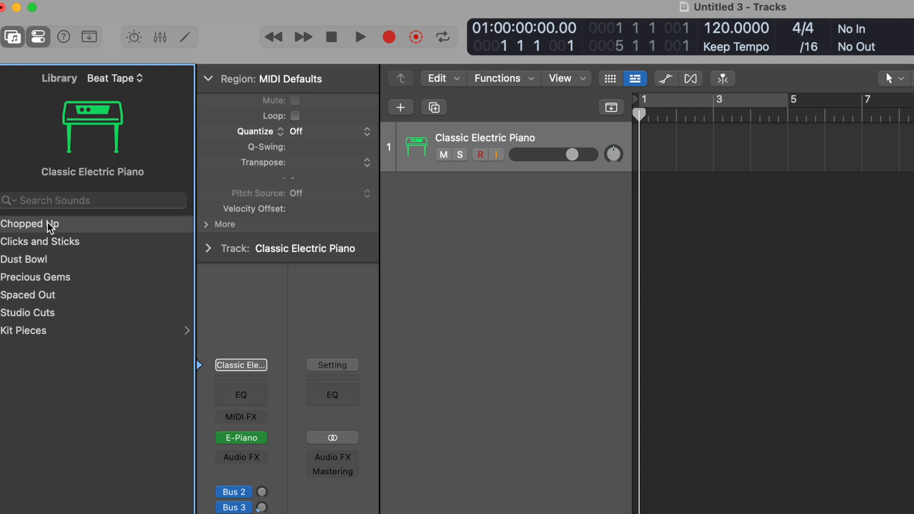
left_click(30, 223)
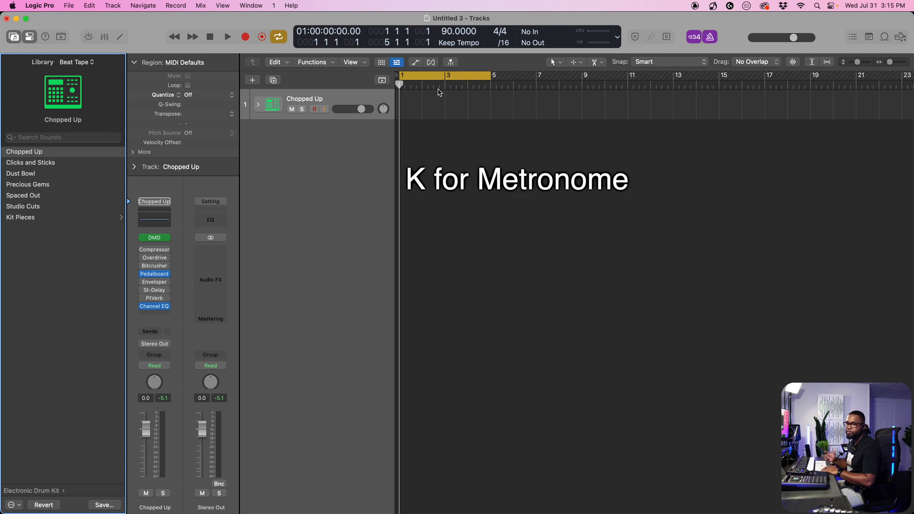
Turn on the metronome with K, check the click by playing, then record the Chopped Up drum part
key("k")
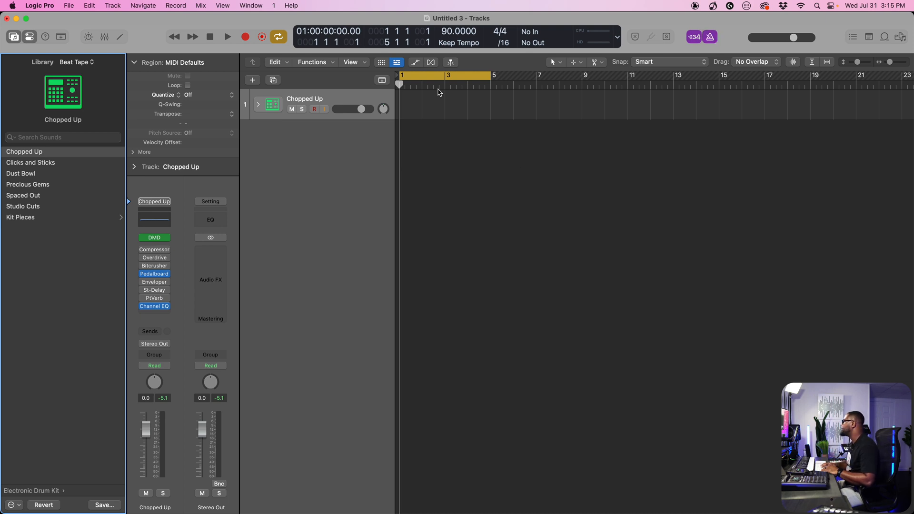
left_click(228, 37)
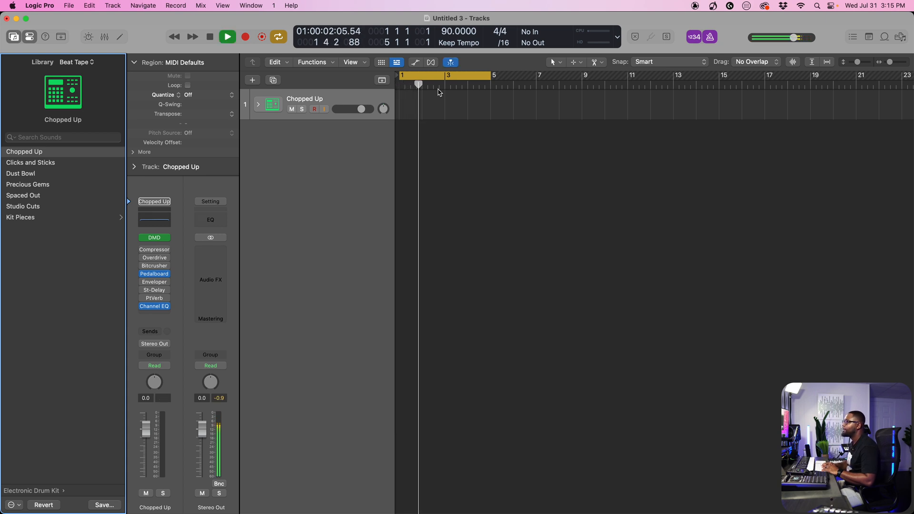
left_click(228, 36)
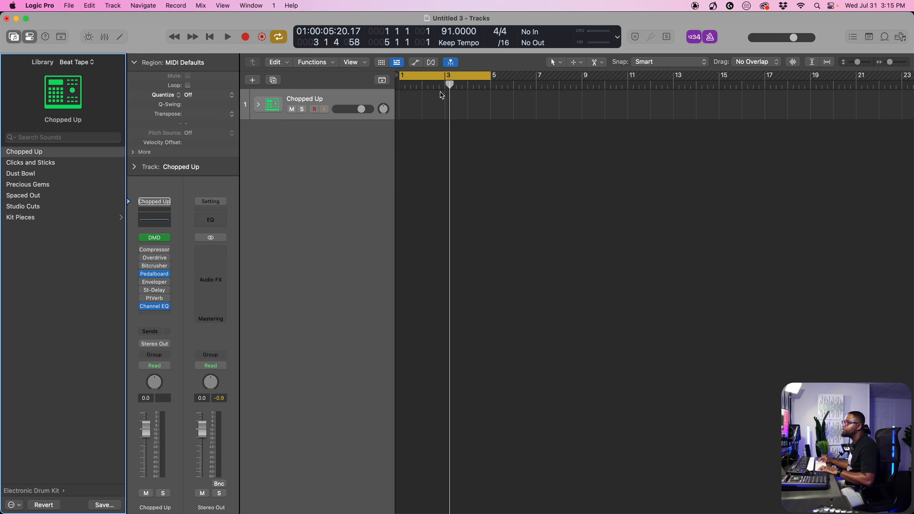
mouse_move(438, 94)
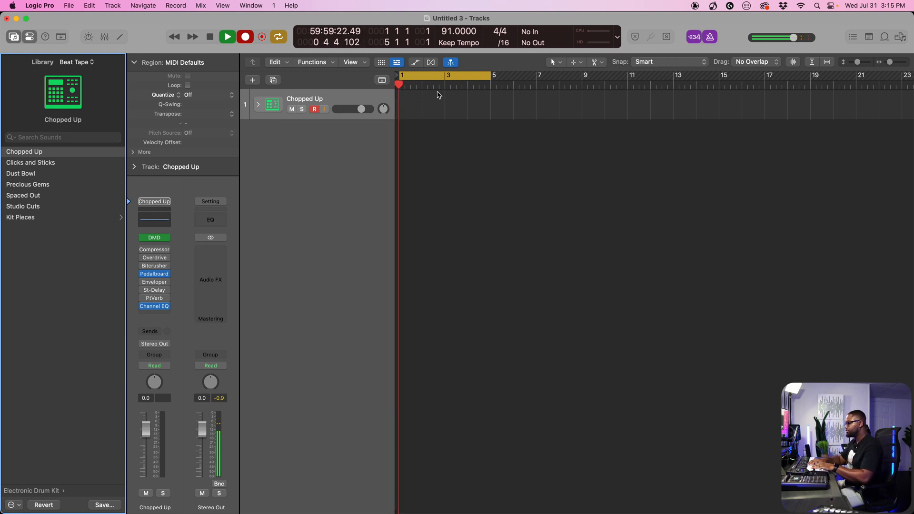
left_click(227, 38)
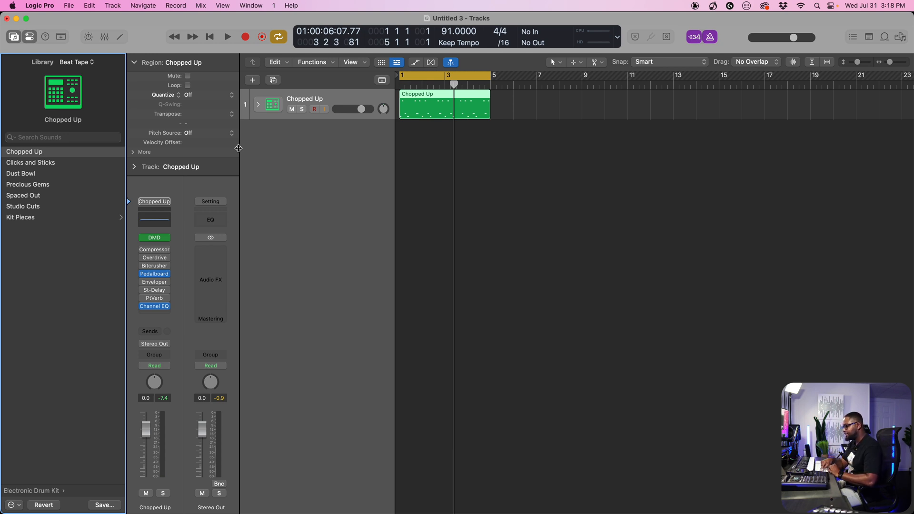
Create a new Software Instrument track with the Default Patch
key("cmd+option+n")
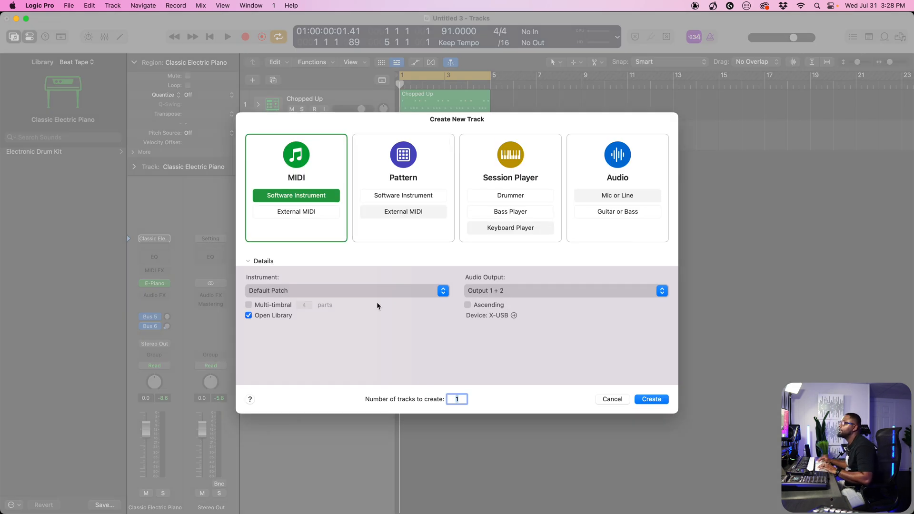
left_click(345, 290)
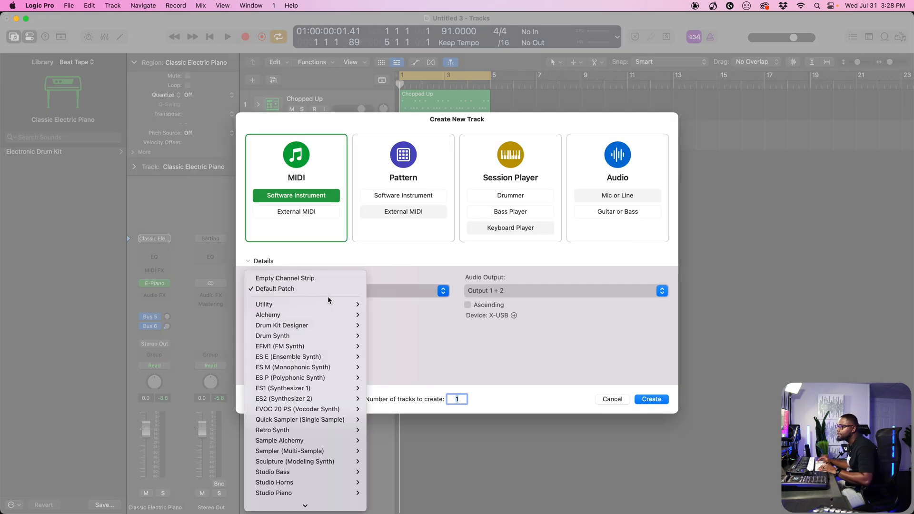
mouse_move(329, 284)
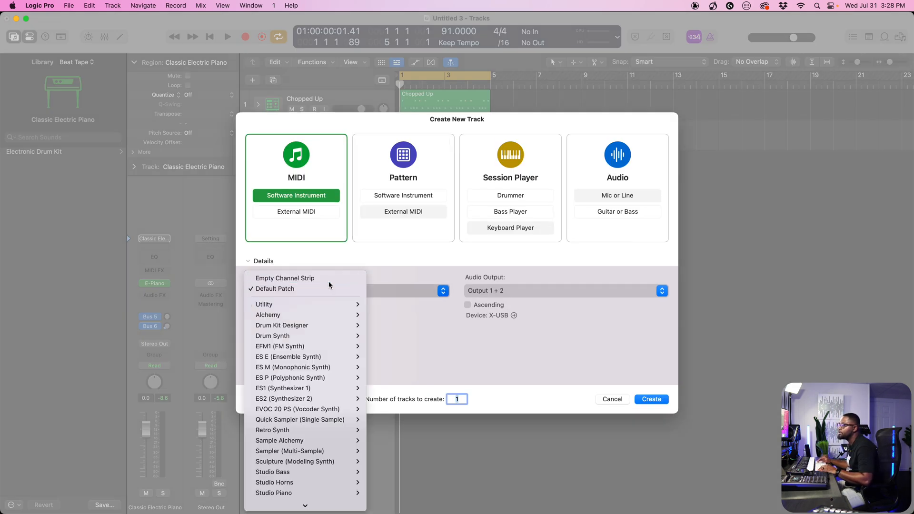
left_click(651, 399)
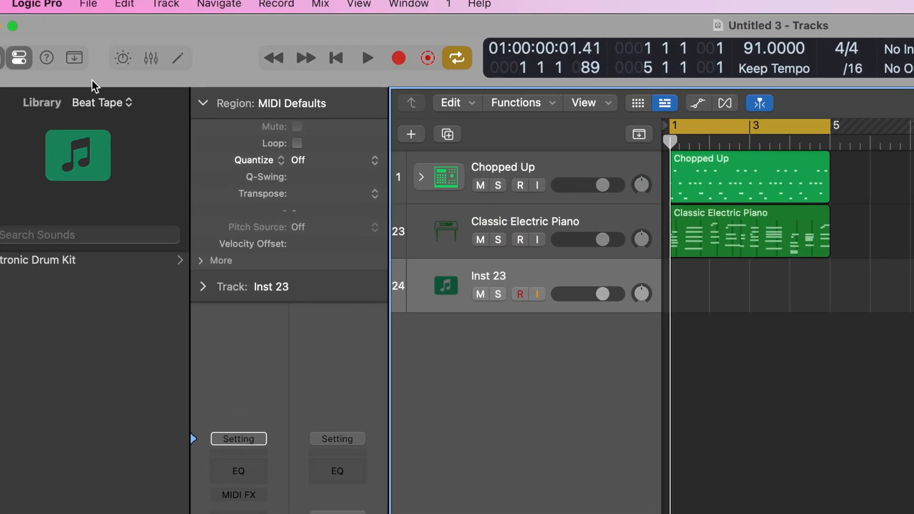
Set the Library to All Sounds and load the Dance Clean patch onto the new track
left_click(101, 102)
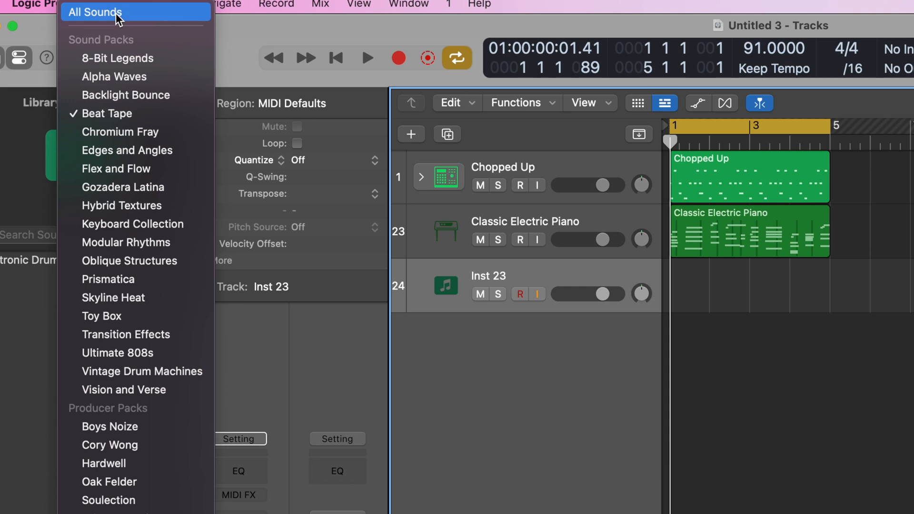
left_click(94, 11)
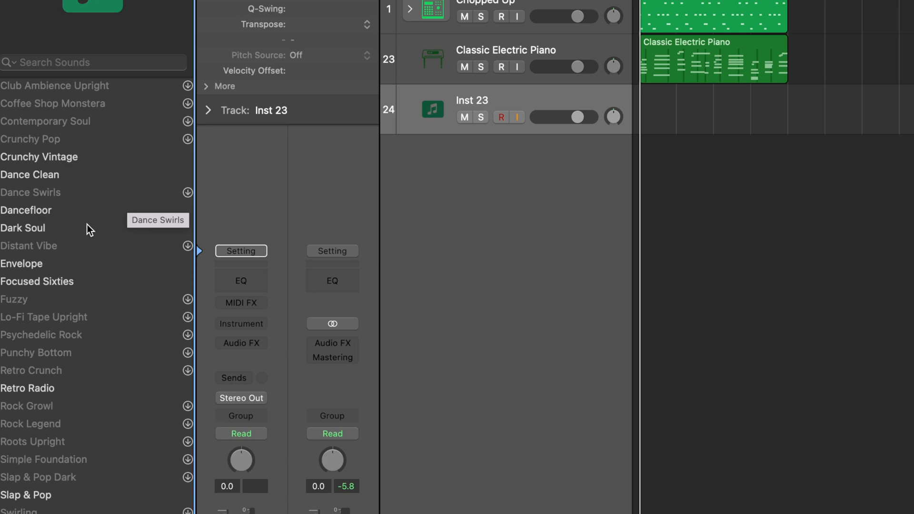
mouse_move(49, 180)
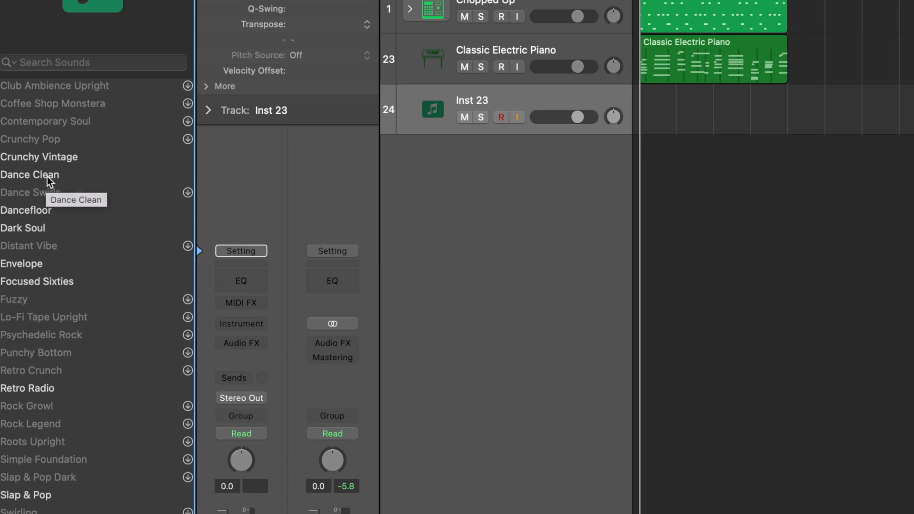
double_click(31, 174)
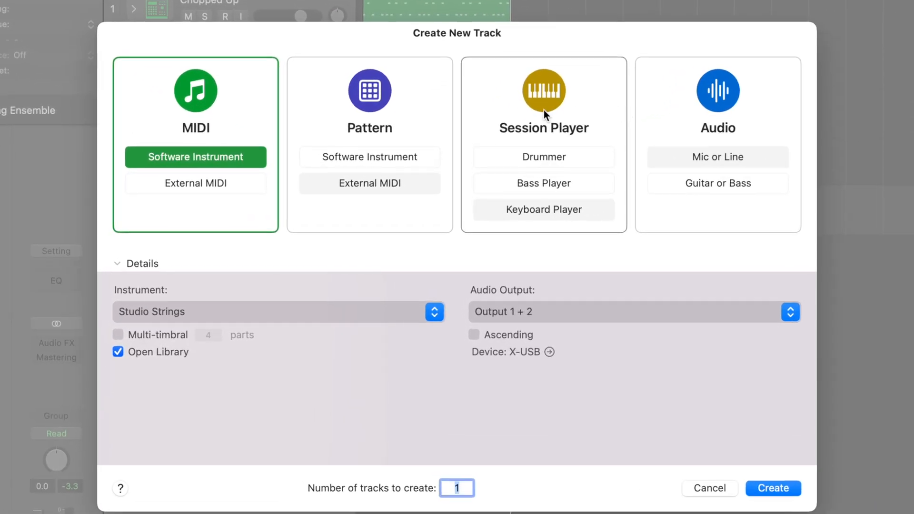
Create a new Audio track using the Mic or Line input
left_click(717, 91)
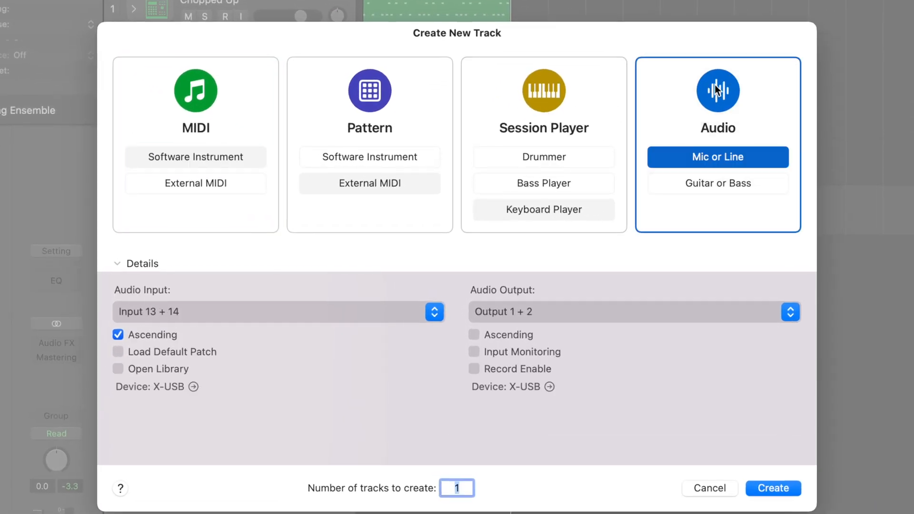
mouse_move(712, 140)
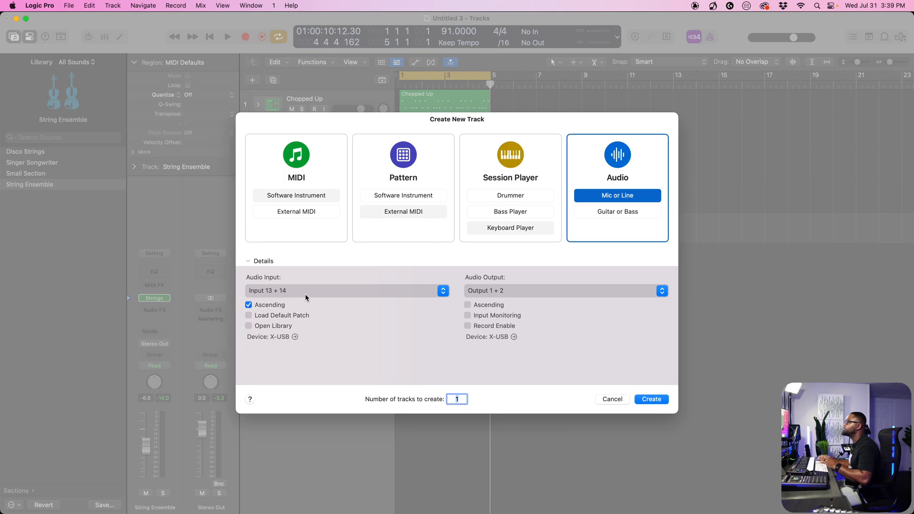
left_click(650, 399)
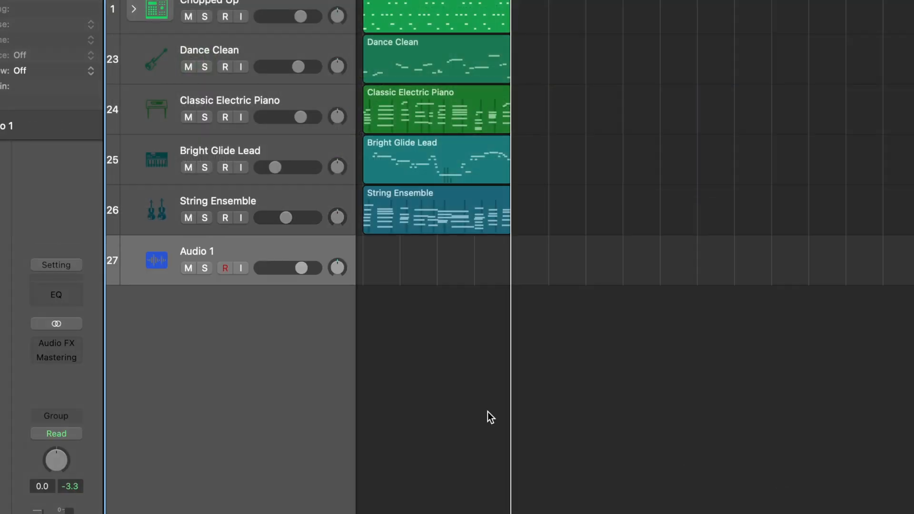
mouse_move(241, 274)
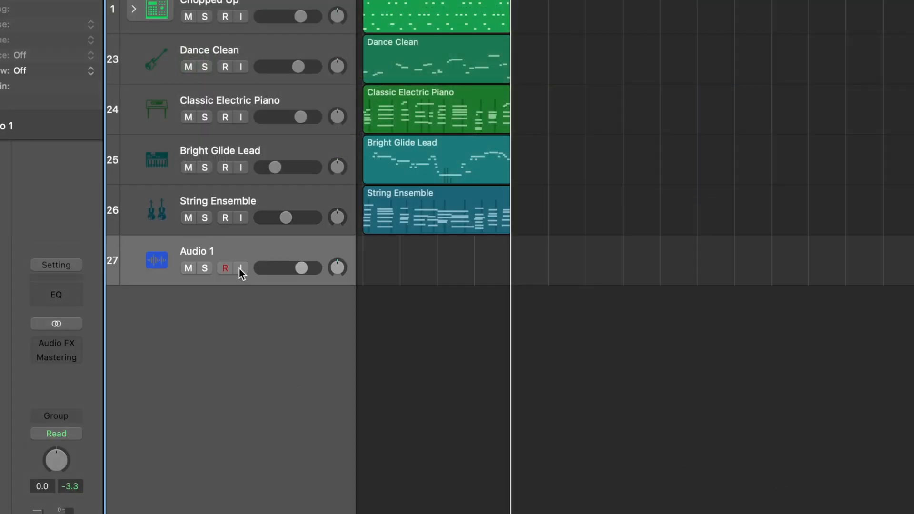